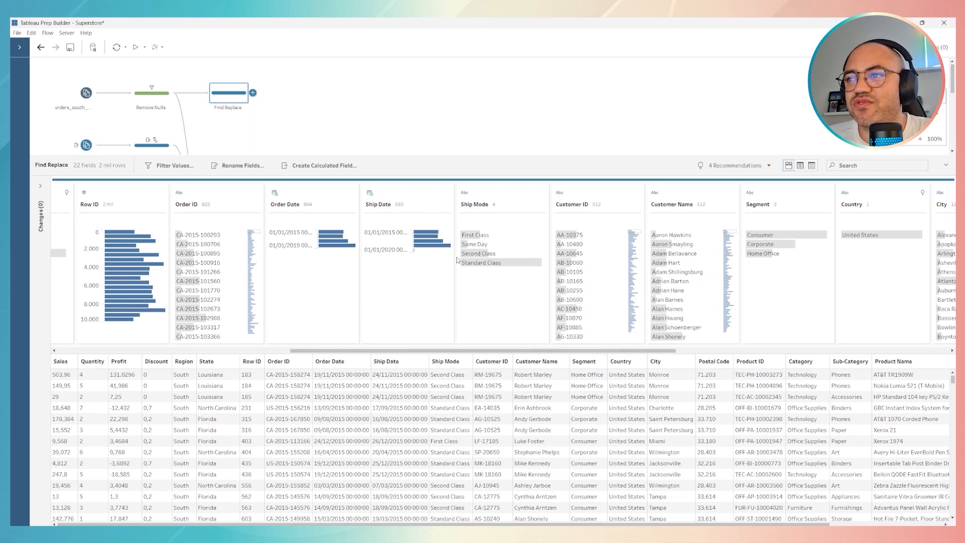
pyautogui.moveTo(209, 327)
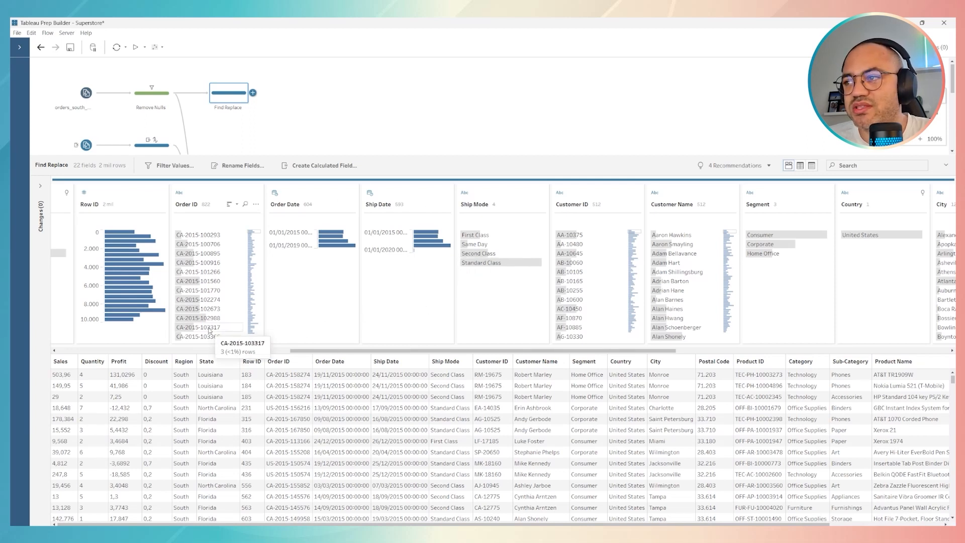
pyautogui.moveTo(481, 330)
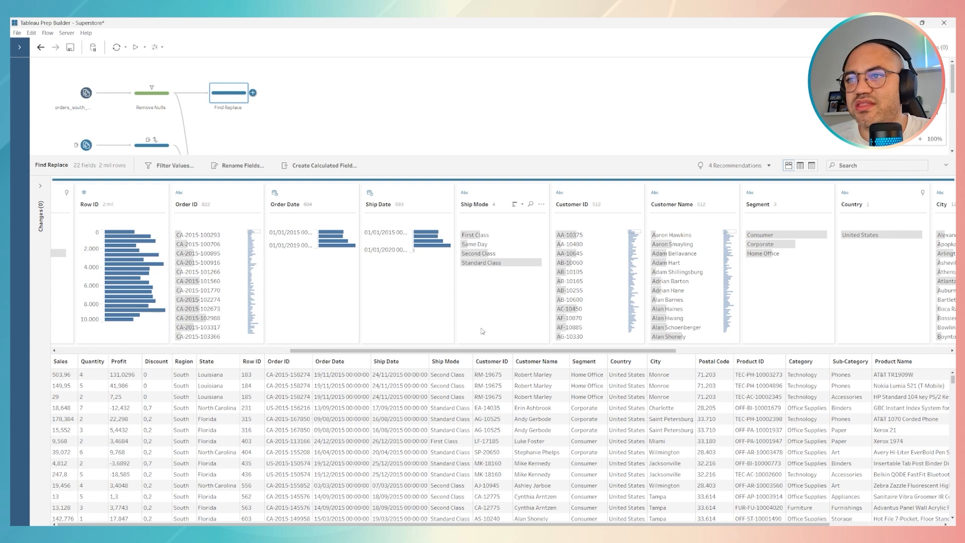
pyautogui.moveTo(267, 312)
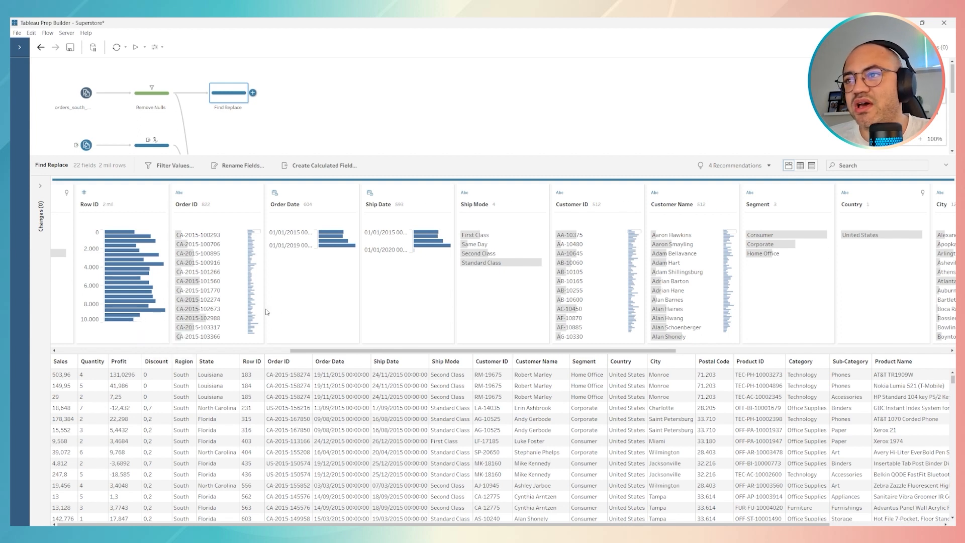
pyautogui.moveTo(533, 325)
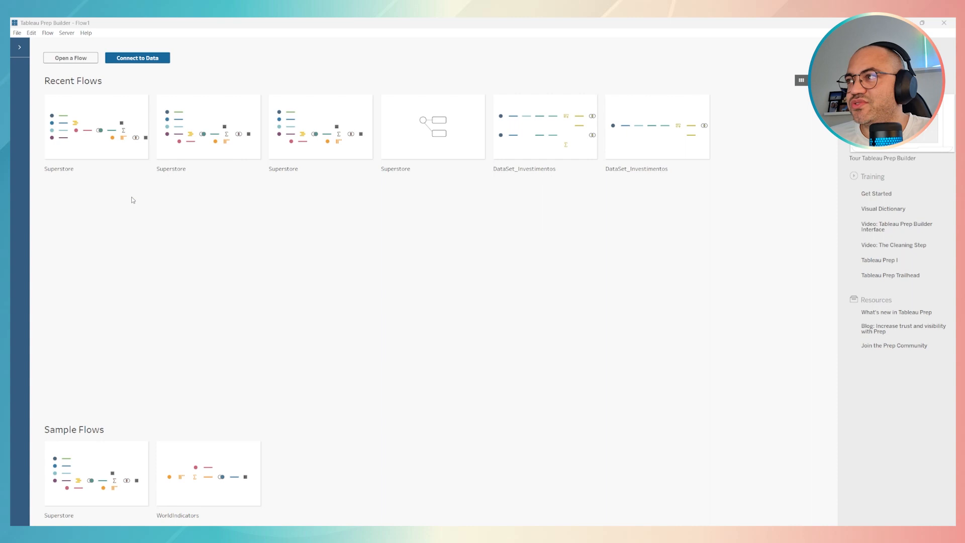
pyautogui.moveTo(357, 301)
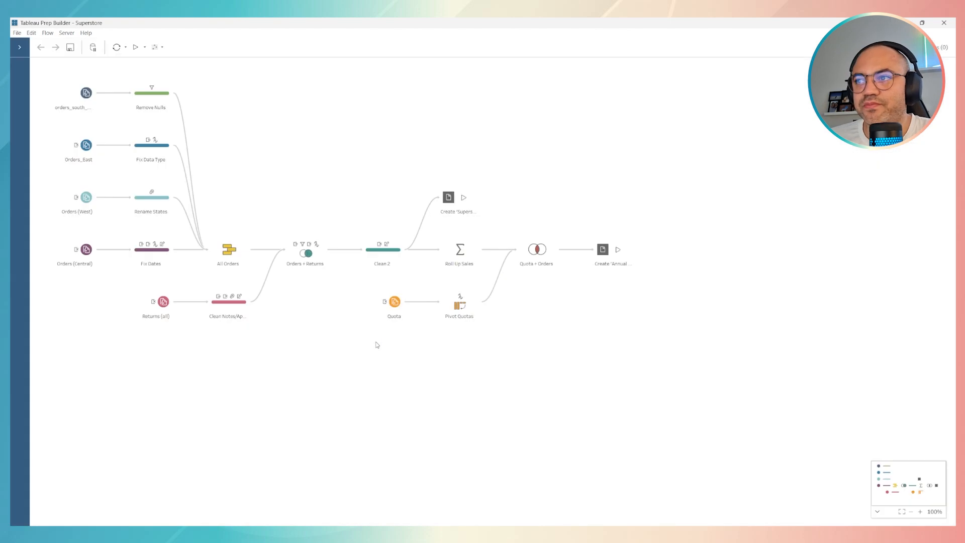
pyautogui.moveTo(157, 106)
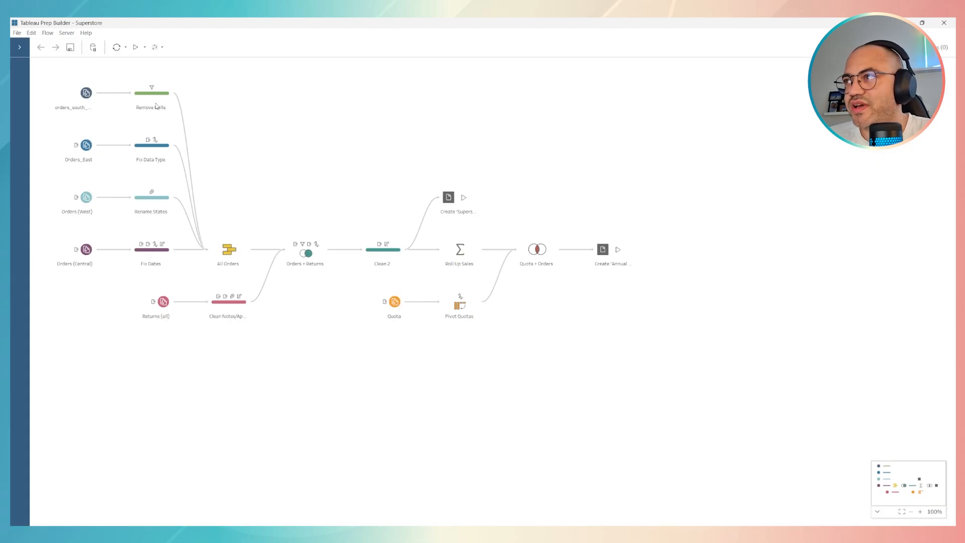
pyautogui.moveTo(207, 151)
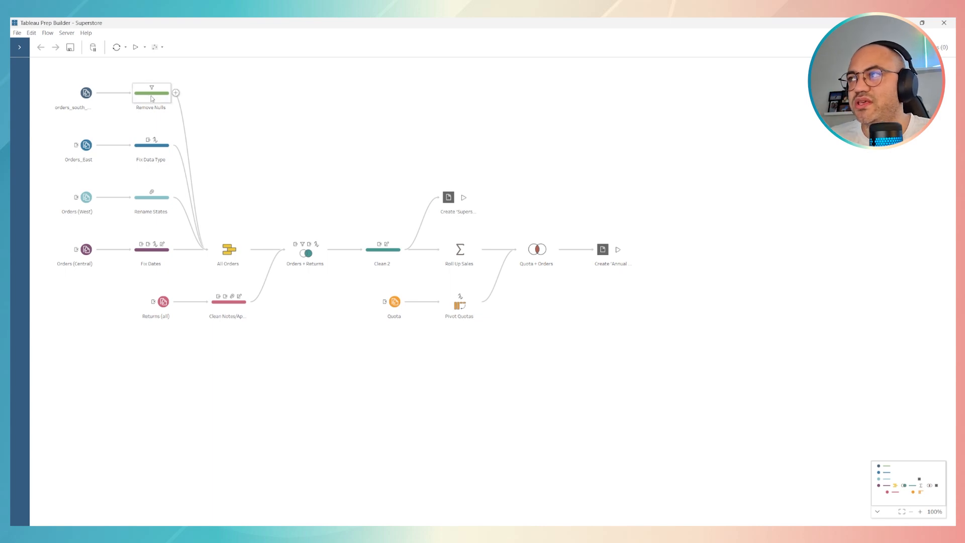
# - Add a Clean Step after Remove Nulls and rename it 'Find Replace'
pyautogui.click(176, 92)
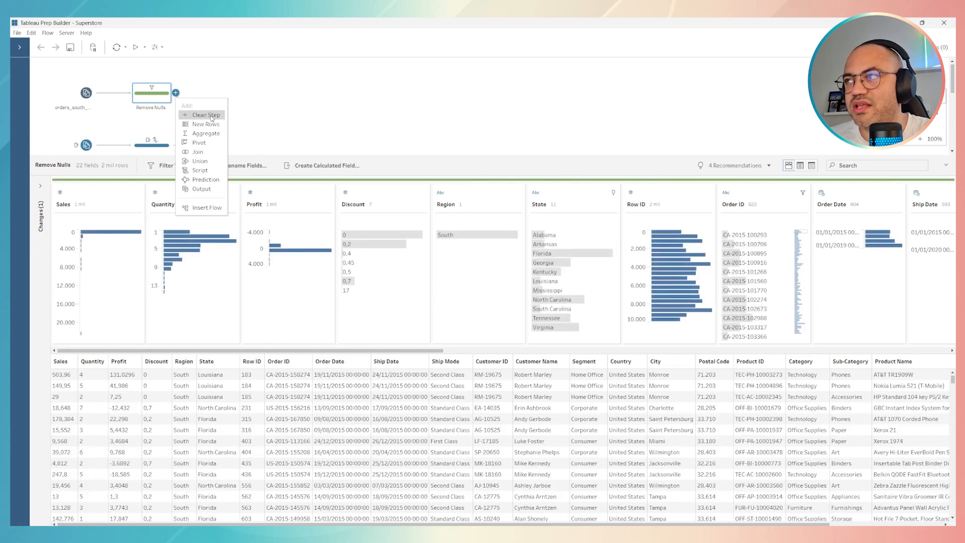
pyautogui.click(206, 115)
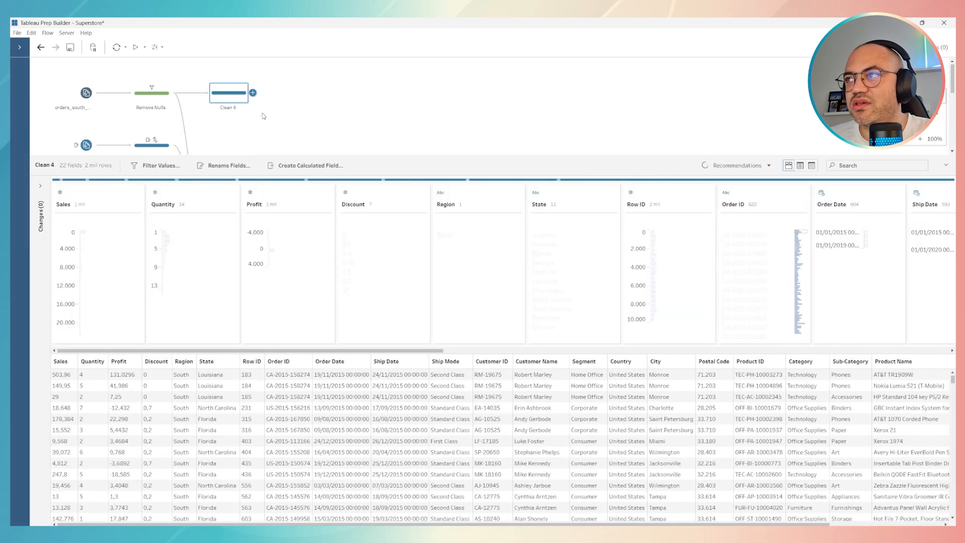
pyautogui.rightClick(228, 93)
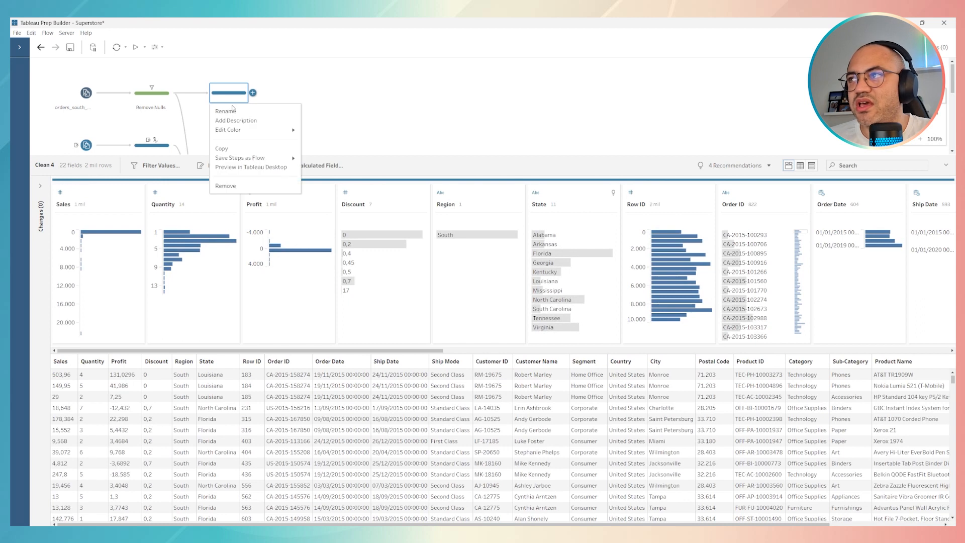
pyautogui.click(225, 111)
pyautogui.write('Find Replace')
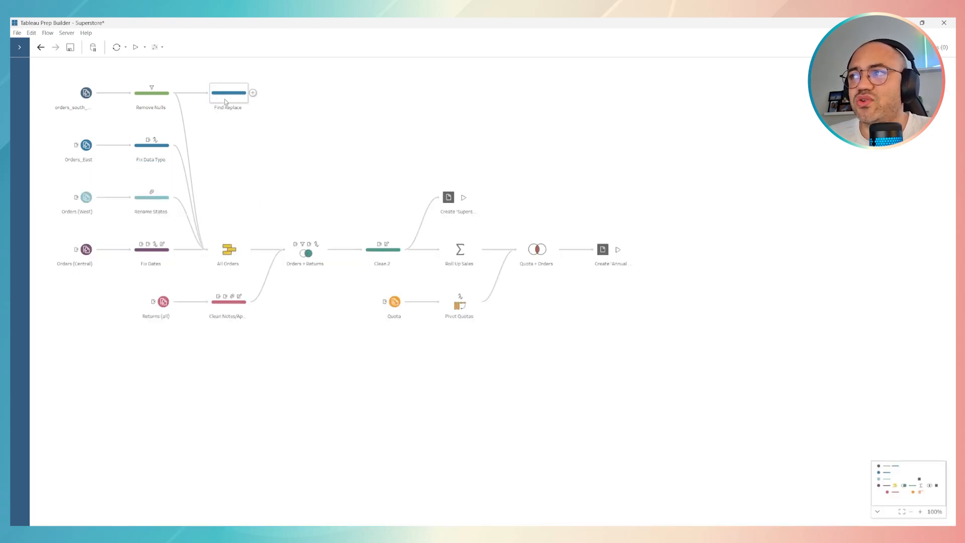
# - Review the Find Replace profile's Ship Mode values: First Class, Same Day, Second Class, Standard Class
pyautogui.click(228, 93)
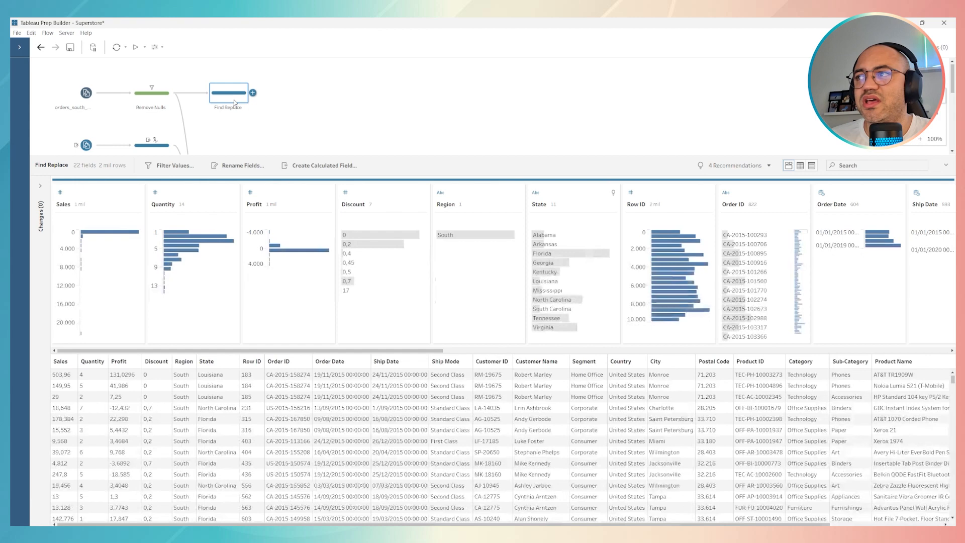
pyautogui.rightClick(228, 92)
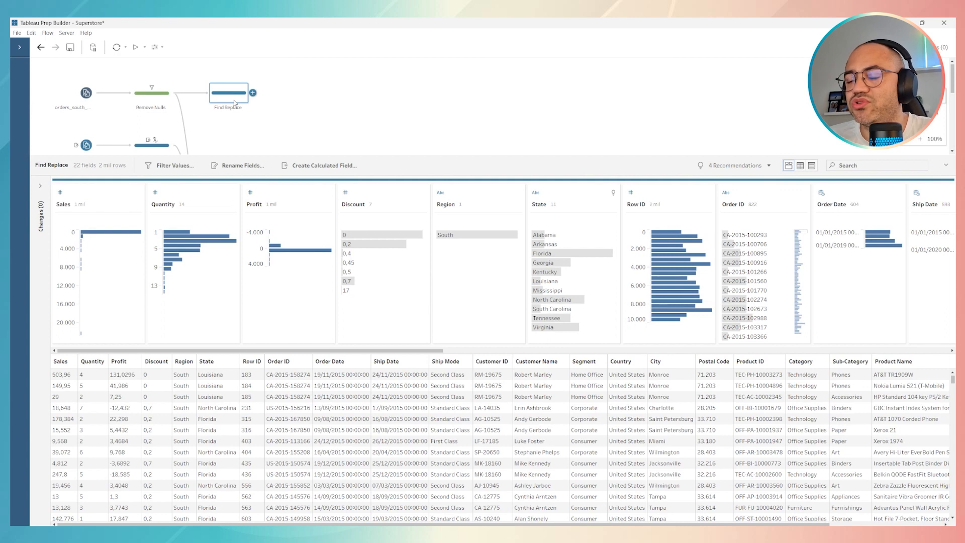
pyautogui.moveTo(240, 116)
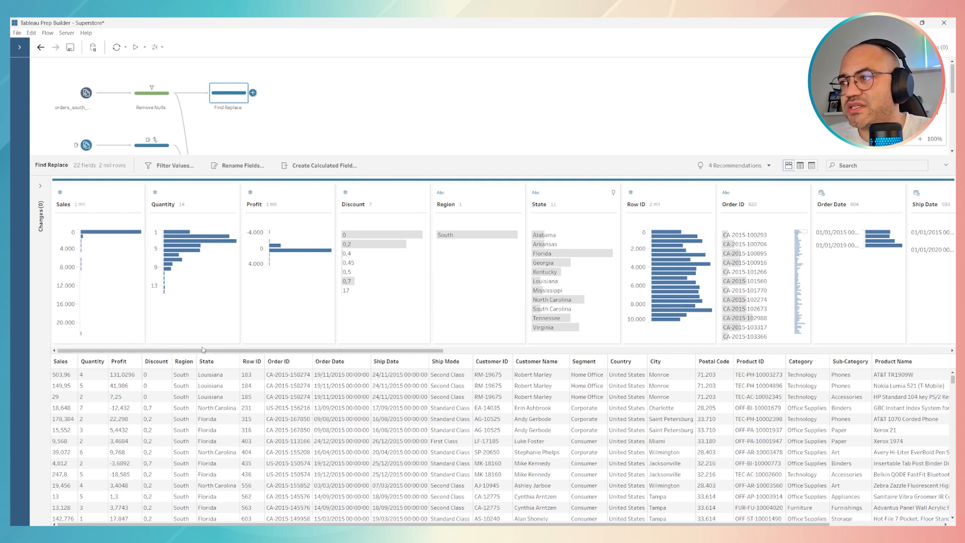
pyautogui.hscroll(3)
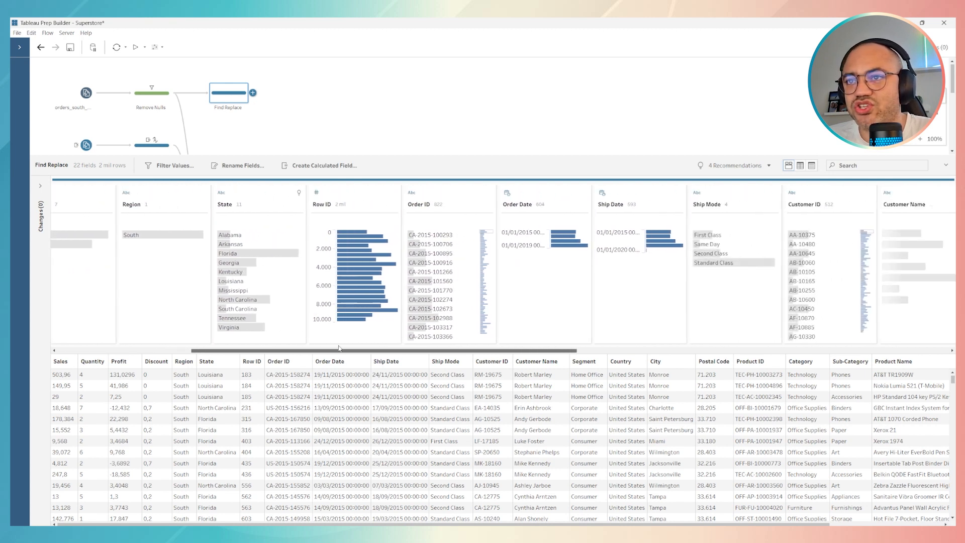
pyautogui.hscroll(3)
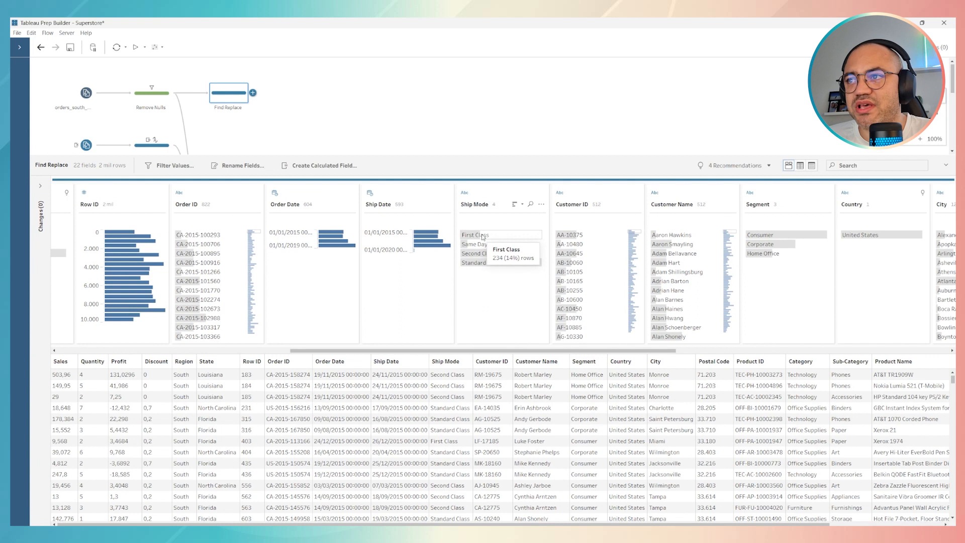
pyautogui.moveTo(479, 254)
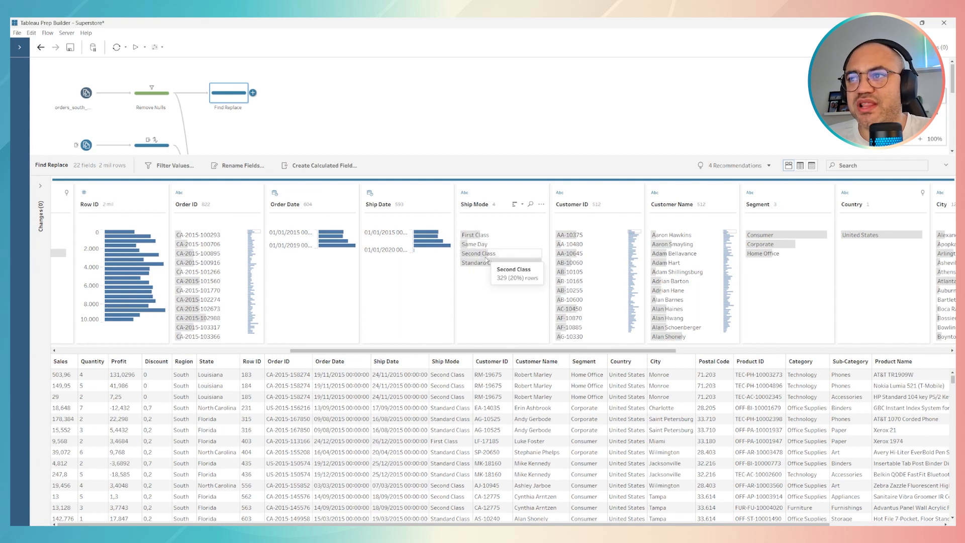
pyautogui.moveTo(481, 262)
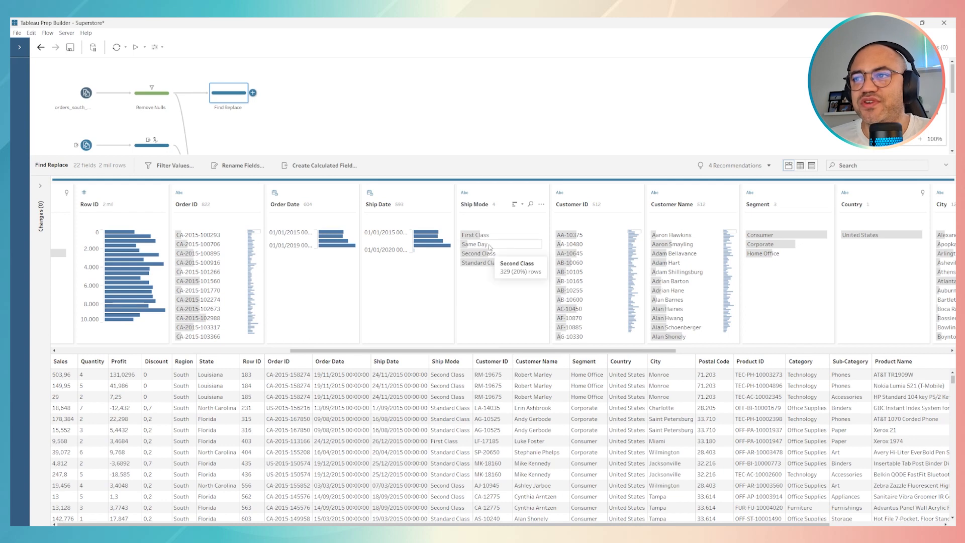
pyautogui.moveTo(476, 234)
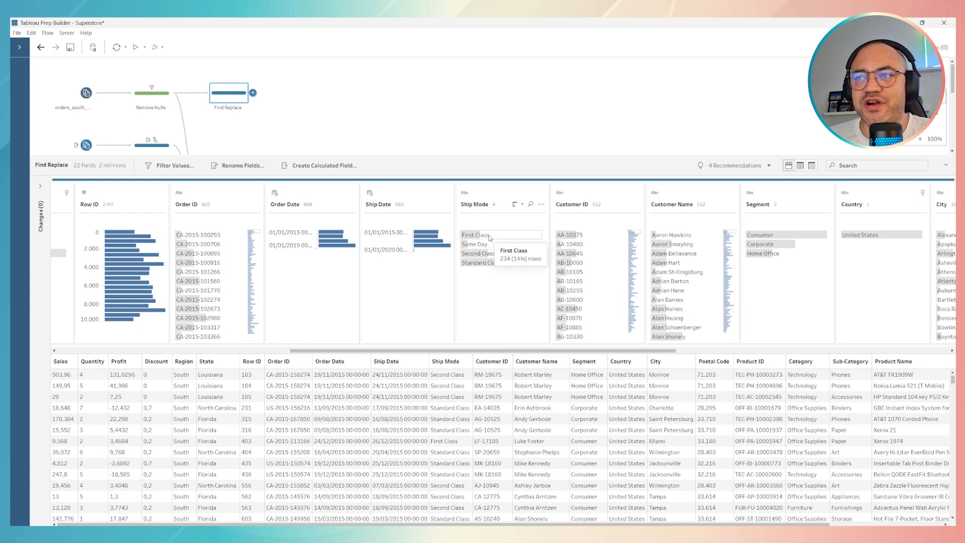
pyautogui.moveTo(458, 339)
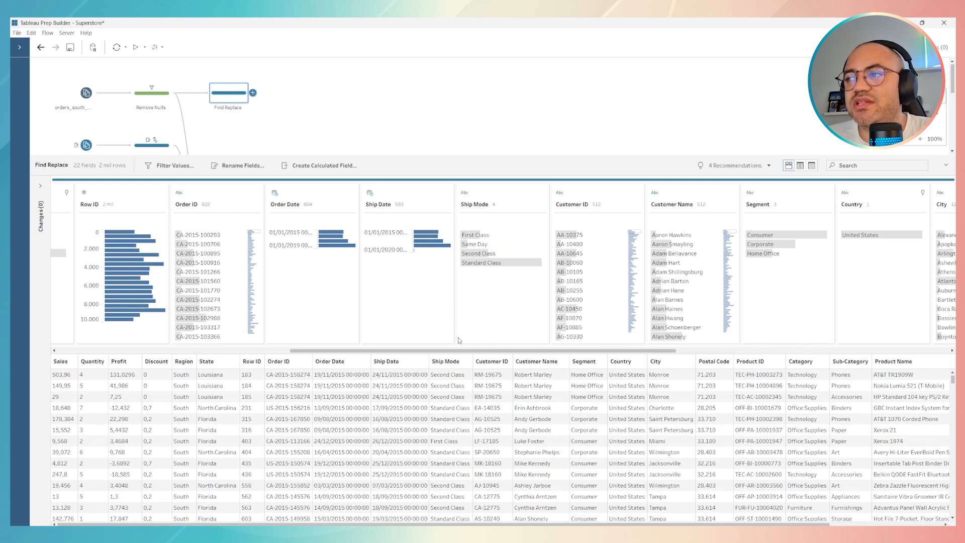
pyautogui.moveTo(479, 253)
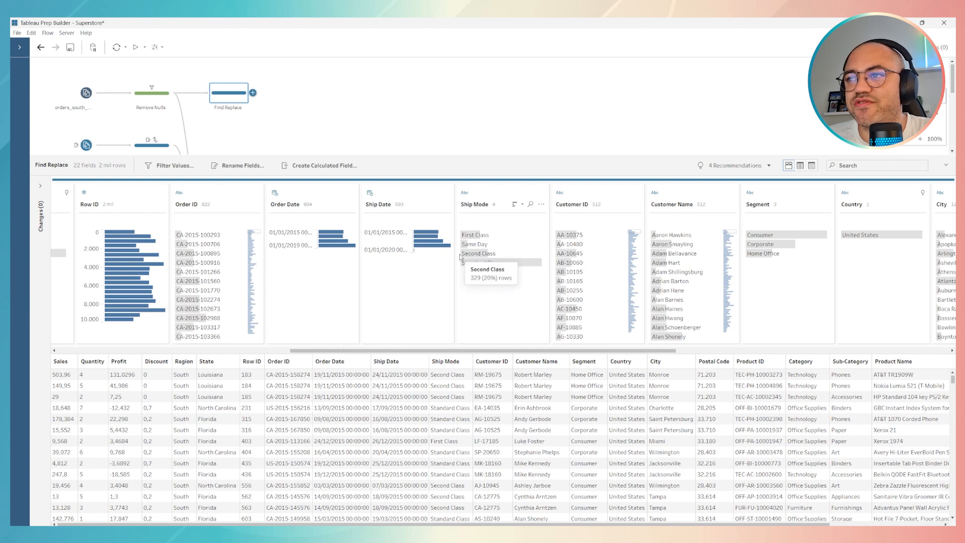
pyautogui.moveTo(209, 327)
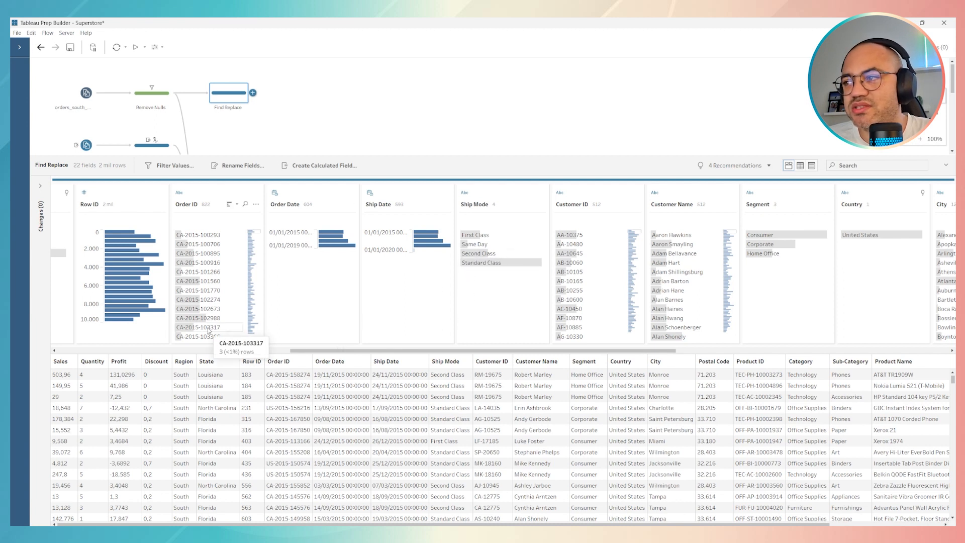
pyautogui.moveTo(589, 342)
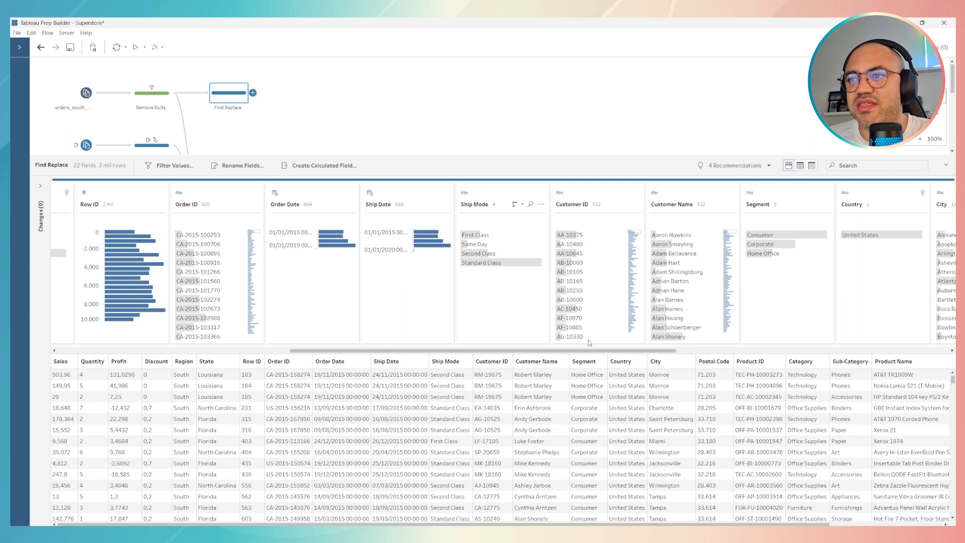
pyautogui.moveTo(270, 312)
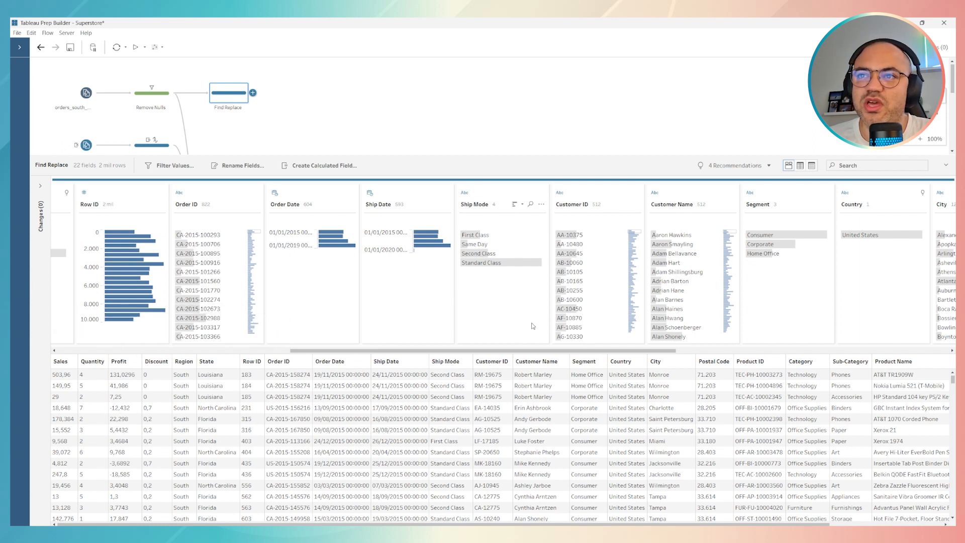
pyautogui.moveTo(481, 300)
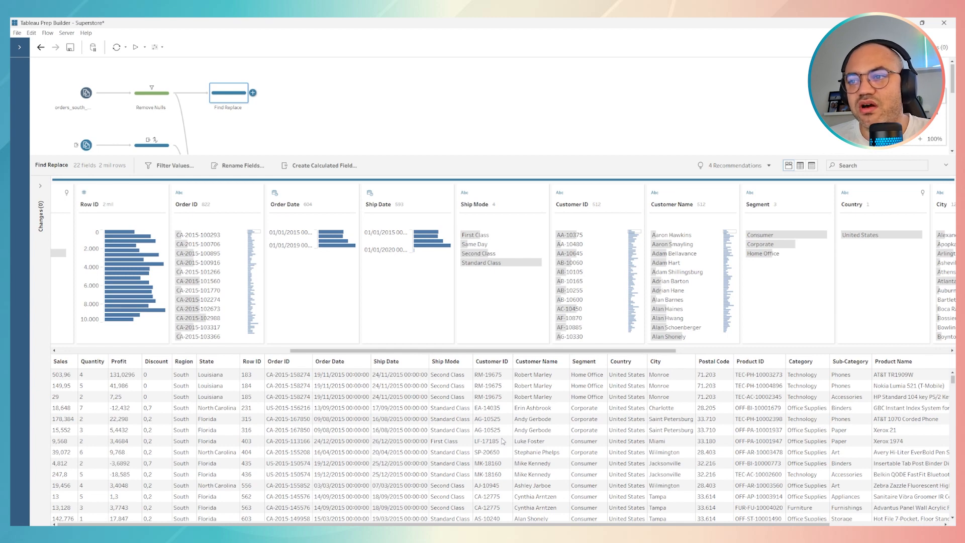
pyautogui.moveTo(504, 311)
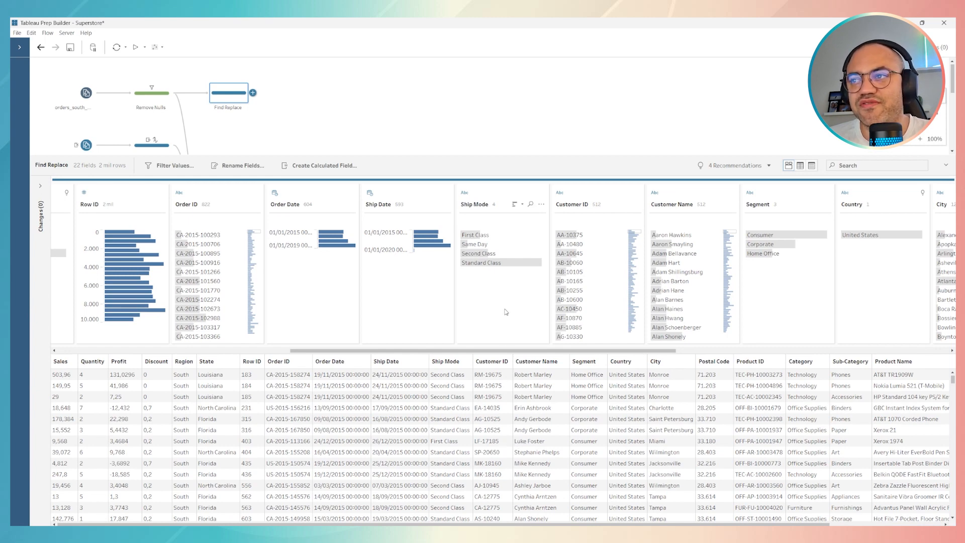
pyautogui.moveTo(484, 262)
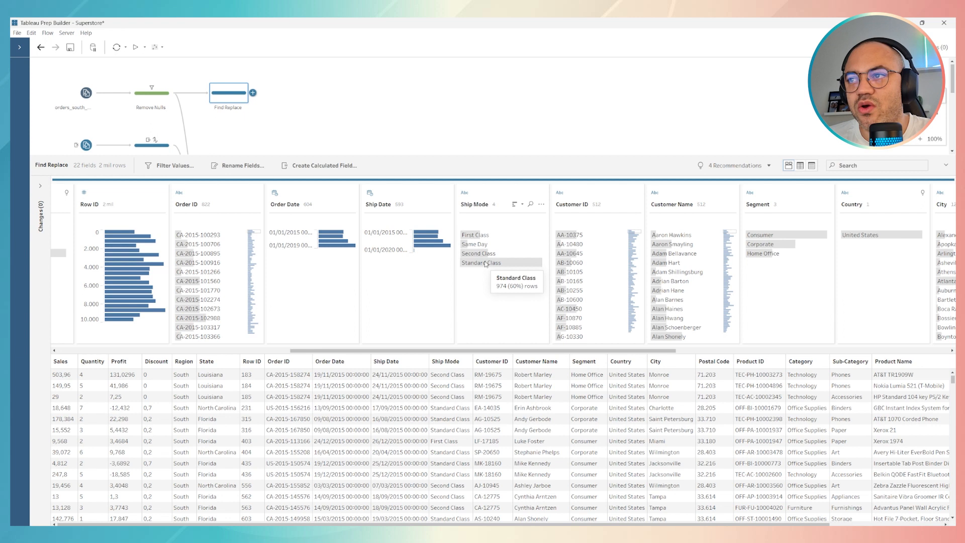
pyautogui.moveTo(473, 243)
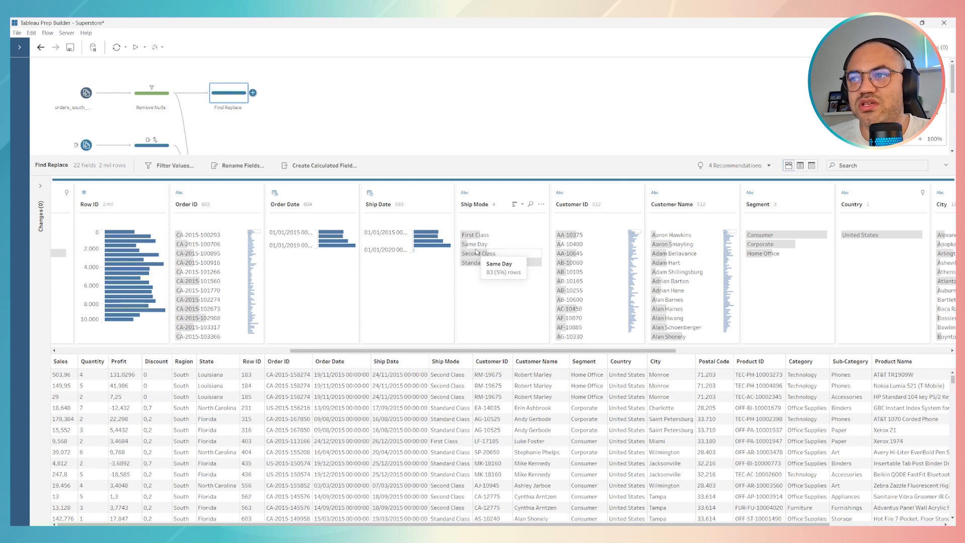
pyautogui.moveTo(476, 235)
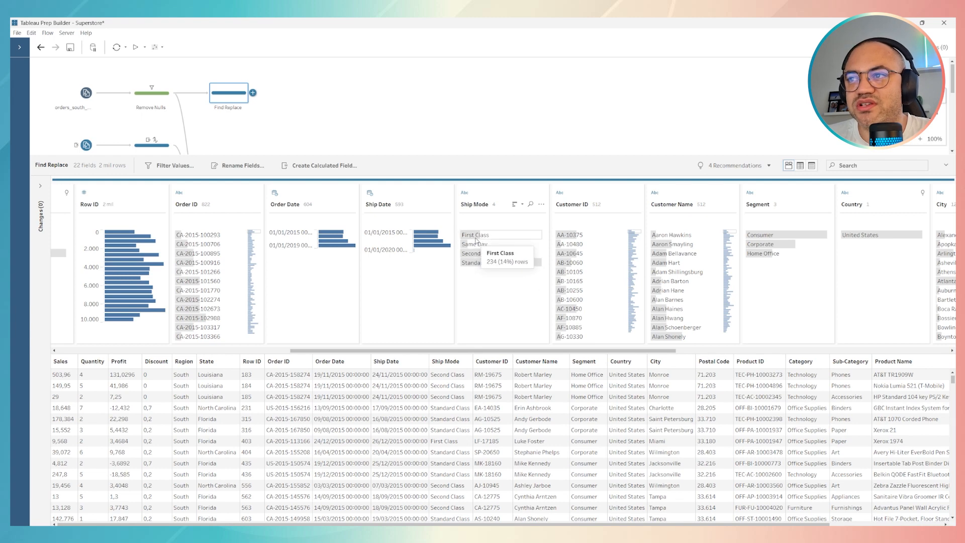
# - Edit the Ship Mode value 'First Class' to 'First' in the profile card
pyautogui.click(476, 235)
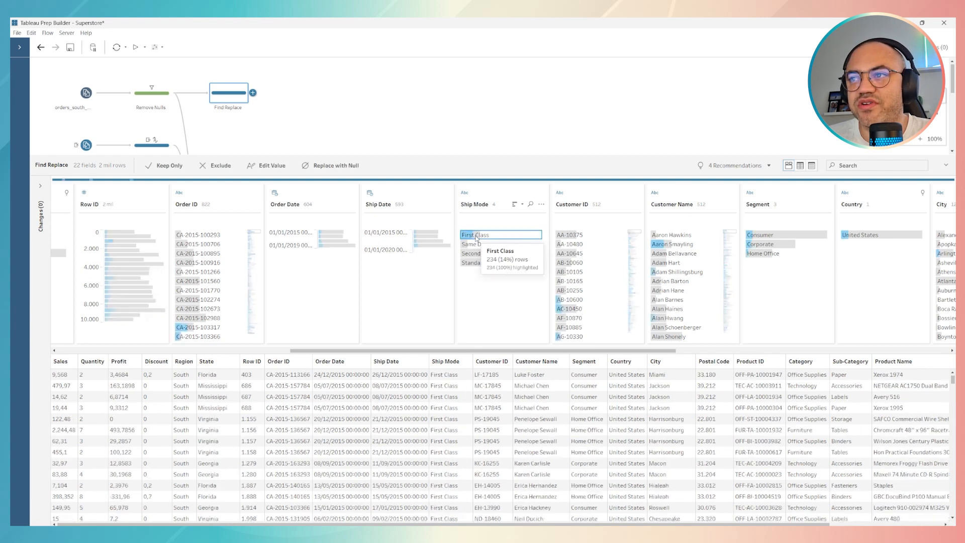
pyautogui.rightClick(501, 234)
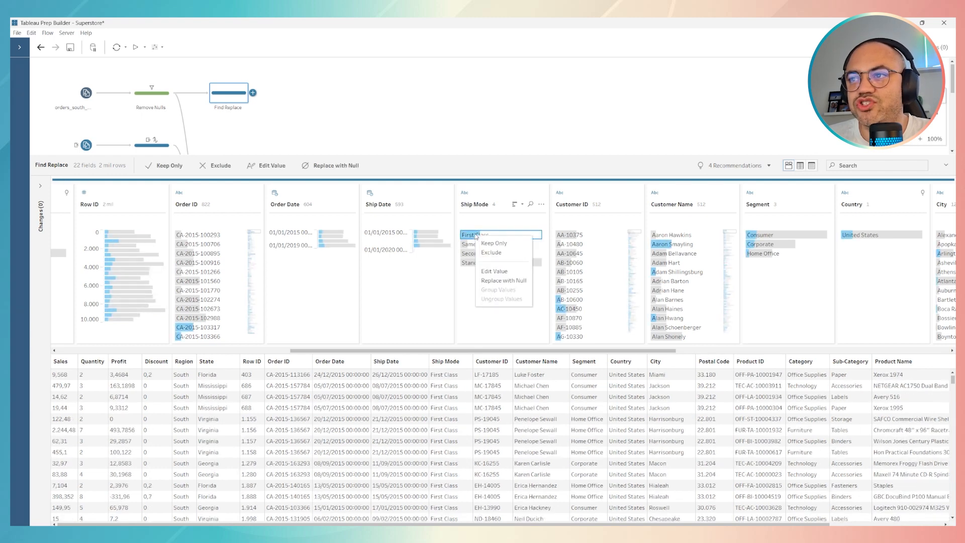
pyautogui.moveTo(494, 271)
pyautogui.write('First')
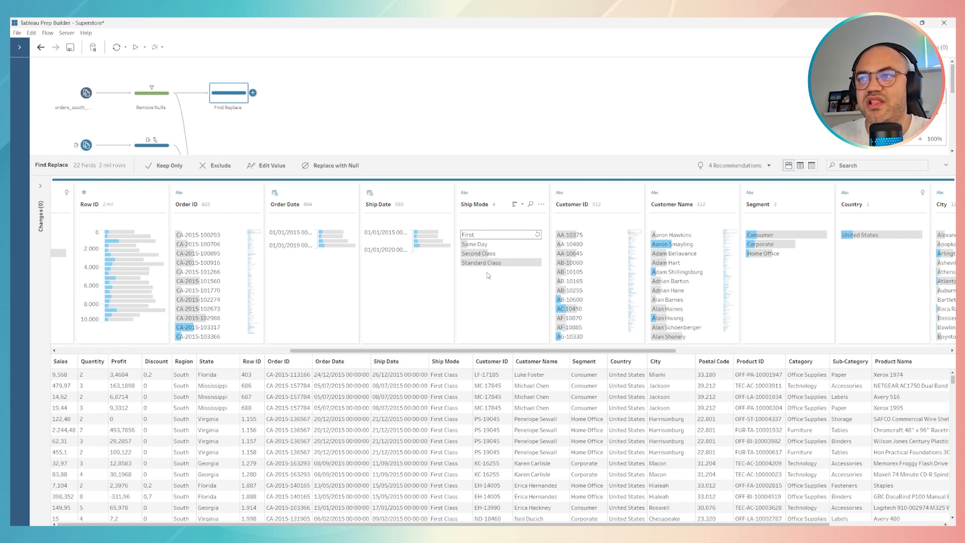
pyautogui.click(473, 235)
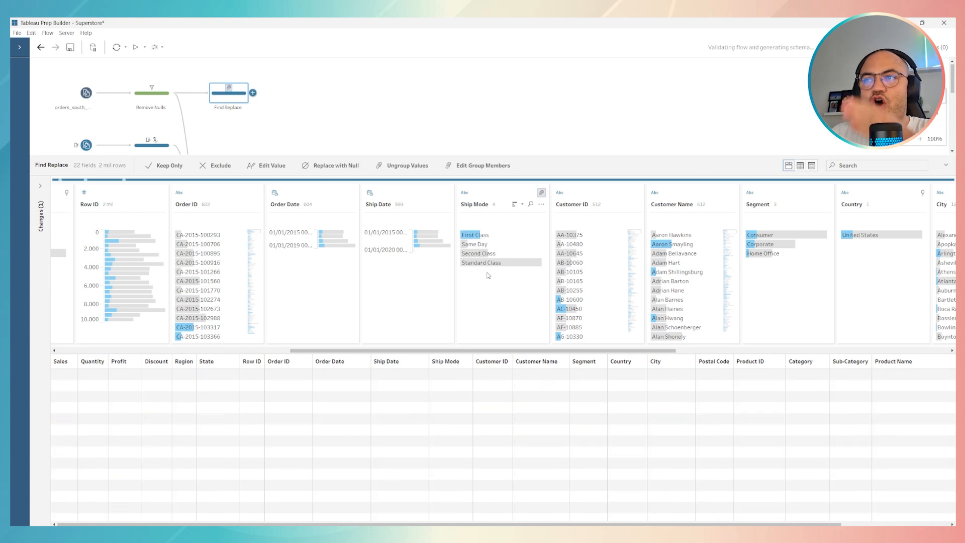
pyautogui.doubleClick(475, 235)
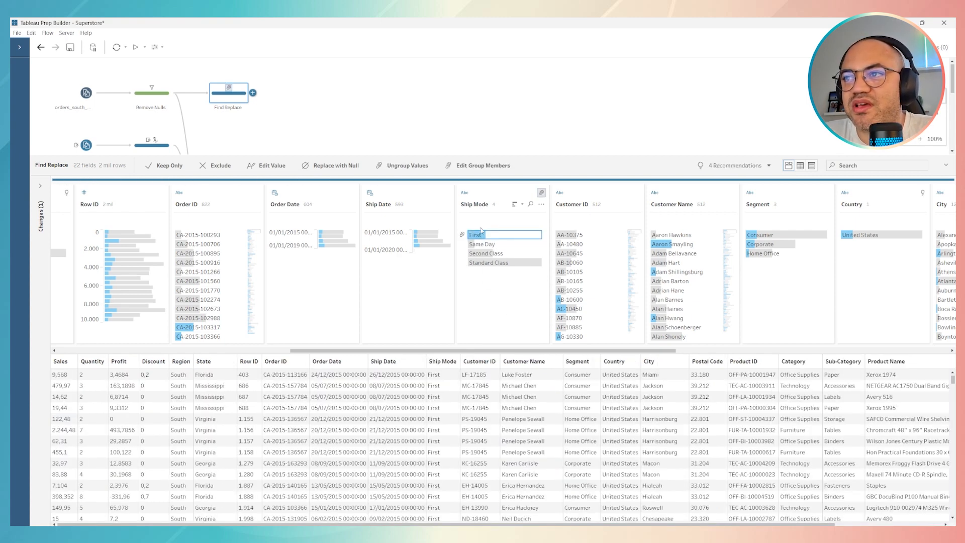
pyautogui.moveTo(492, 236)
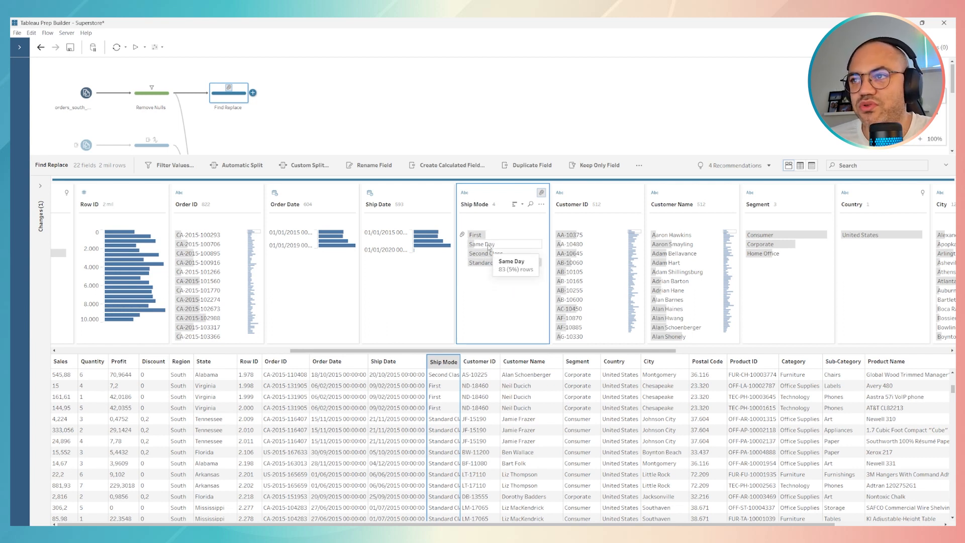
pyautogui.moveTo(489, 253)
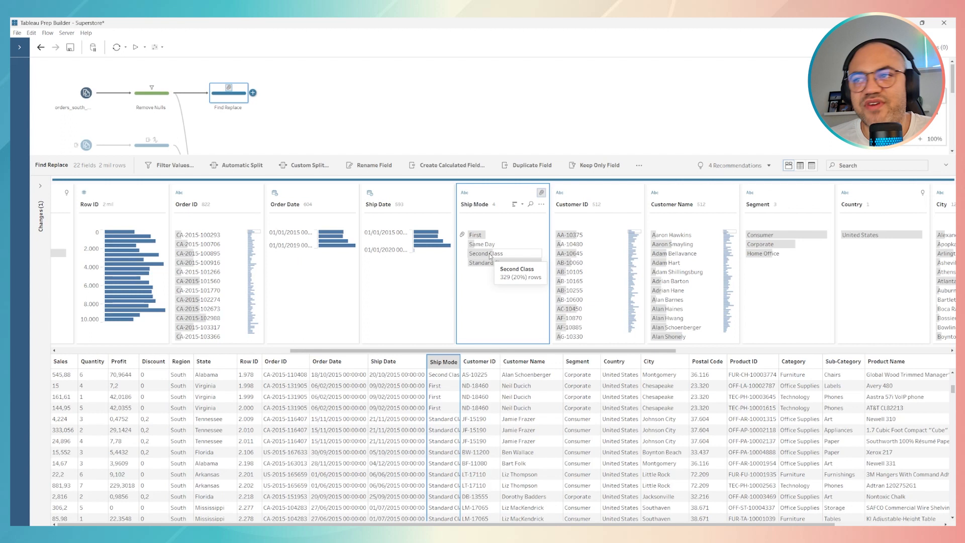
pyautogui.moveTo(538, 214)
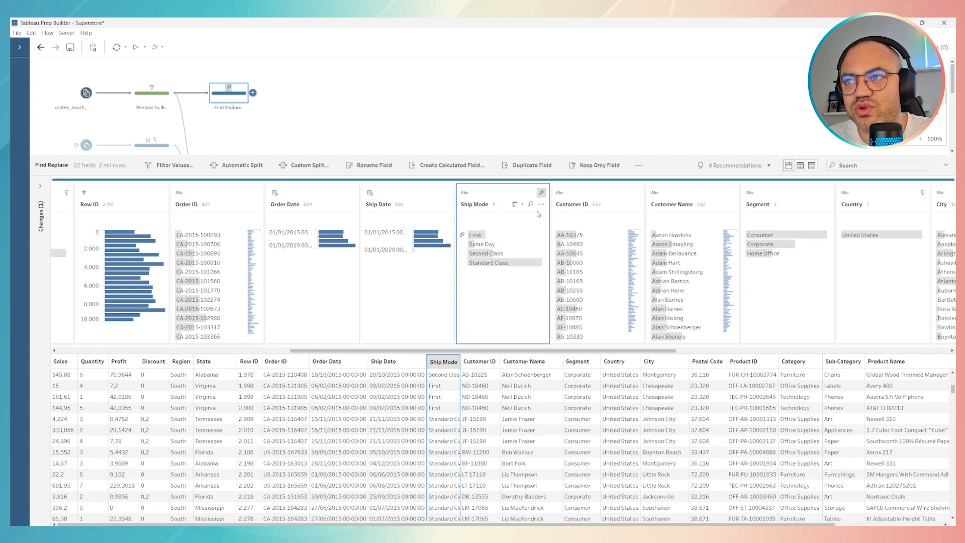
# - Start a Custom Calculation from the Ship Mode field's Create Calculated Field menu
pyautogui.click(541, 204)
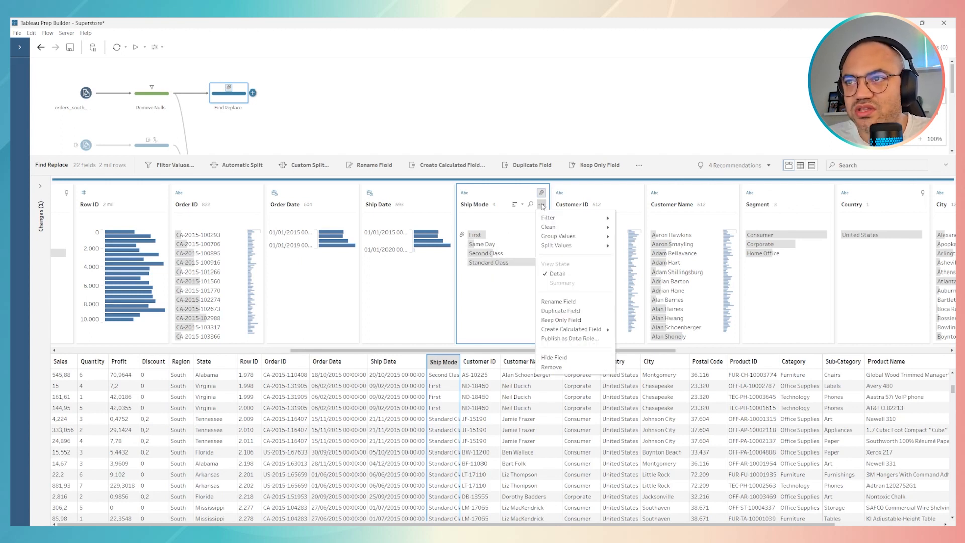
pyautogui.moveTo(571, 329)
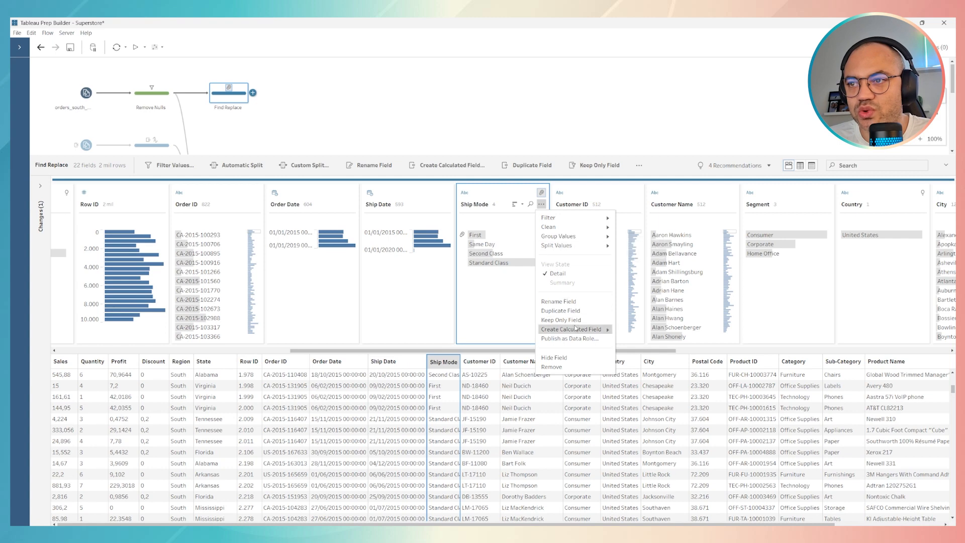
pyautogui.click(574, 329)
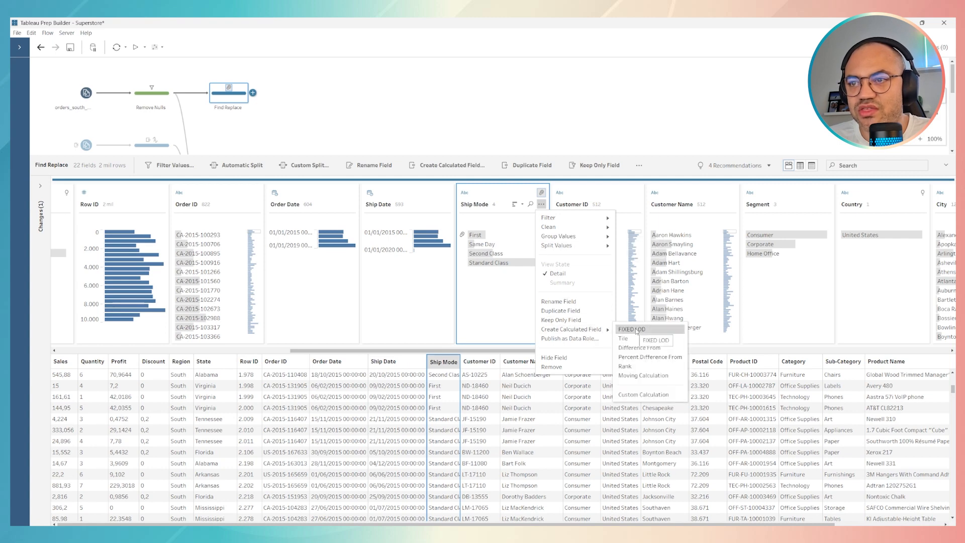
pyautogui.moveTo(648, 394)
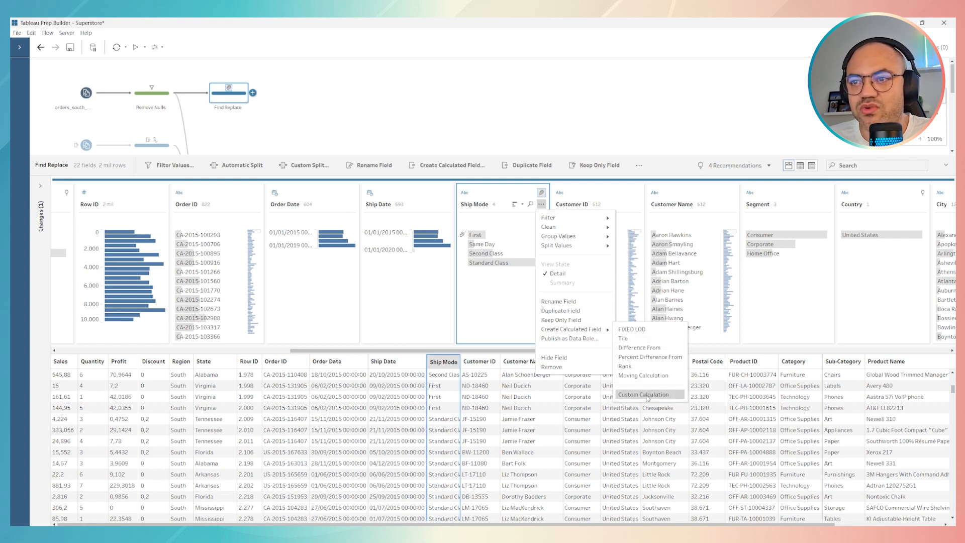
pyautogui.click(642, 394)
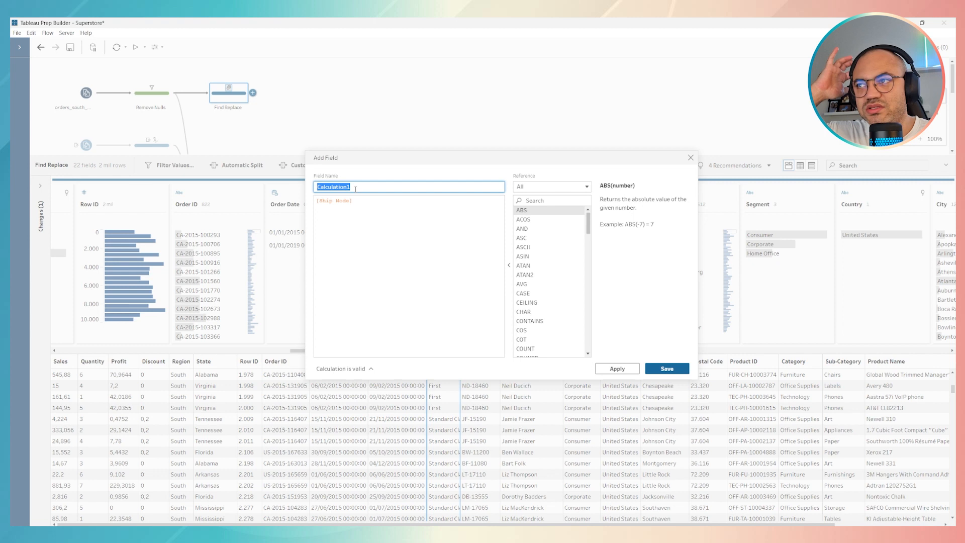
pyautogui.moveTo(416, 179)
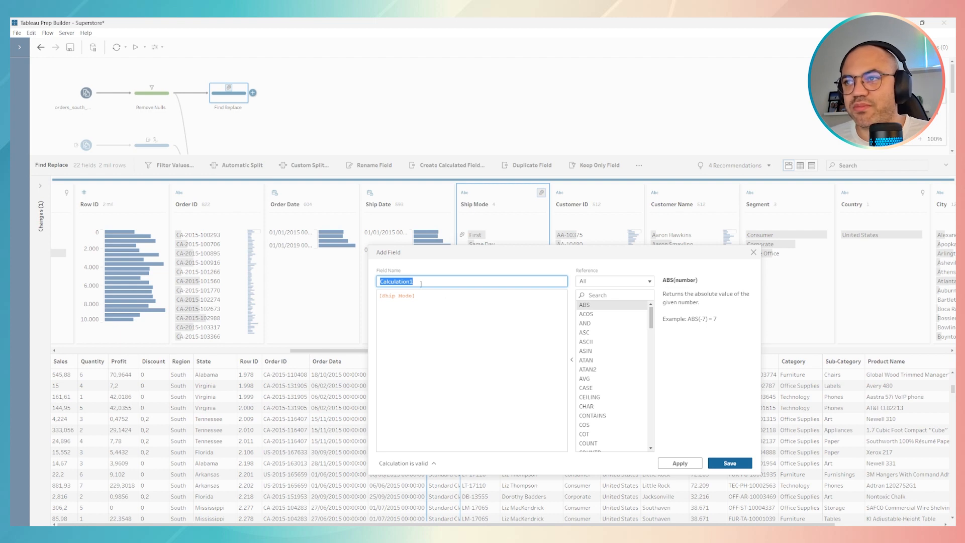
# - Name the field Ship Mode and enter the formula REPLACE([Ship Mode],'Class','') until it validates
pyautogui.write('Ship Mode')
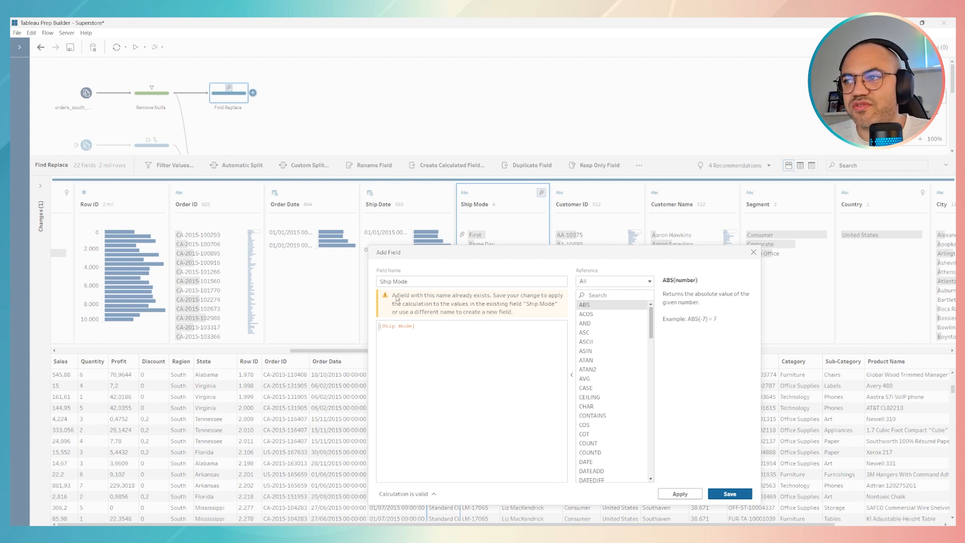
pyautogui.moveTo(411, 358)
pyautogui.write('REPLACE(')
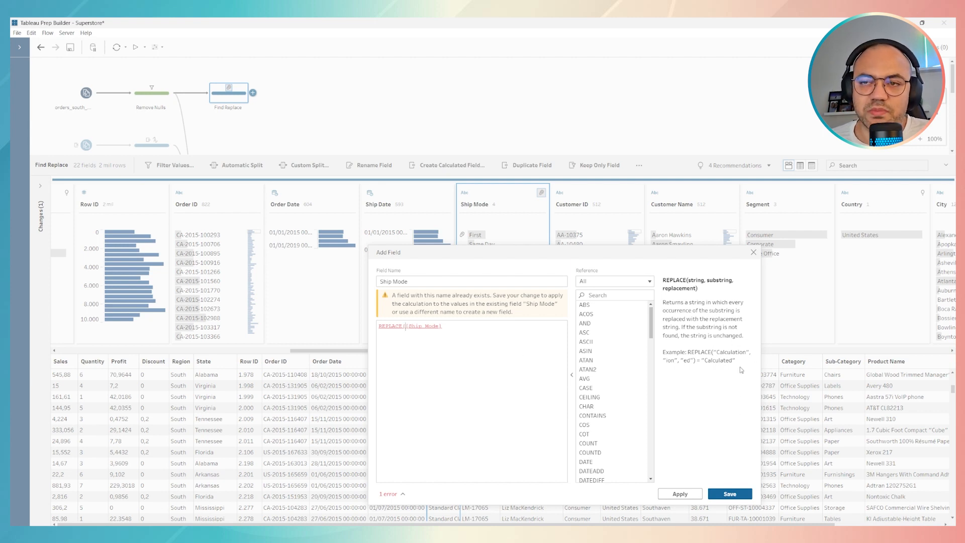
pyautogui.moveTo(733, 327)
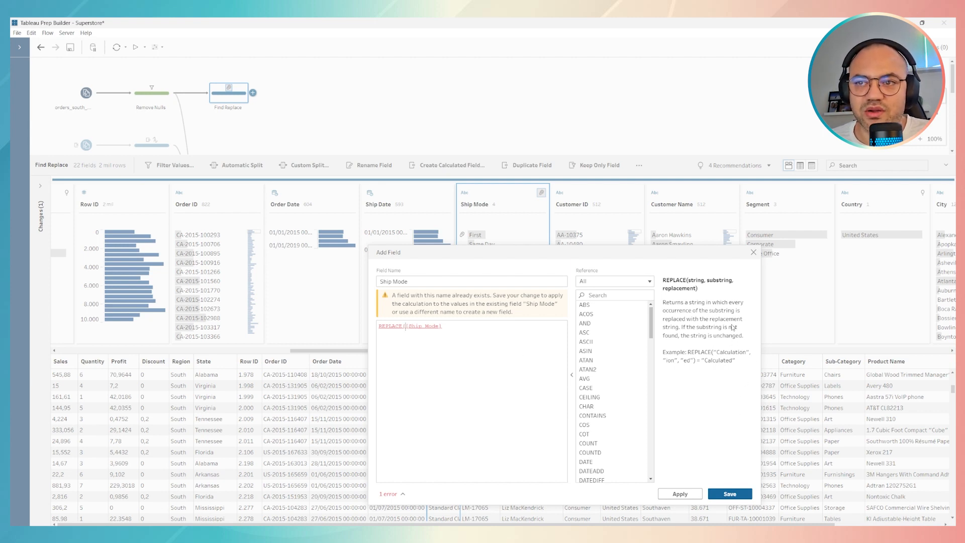
pyautogui.moveTo(705, 363)
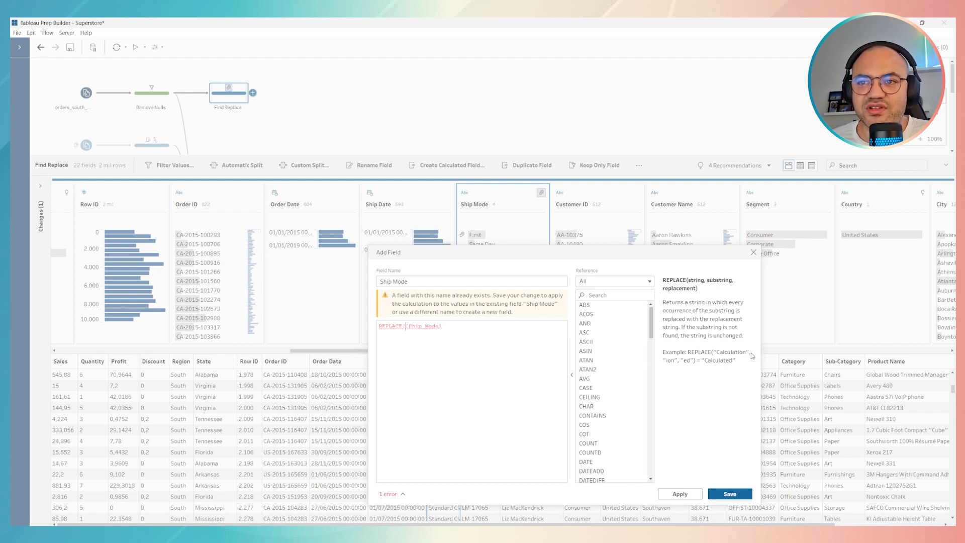
pyautogui.moveTo(671, 365)
pyautogui.write(",'")
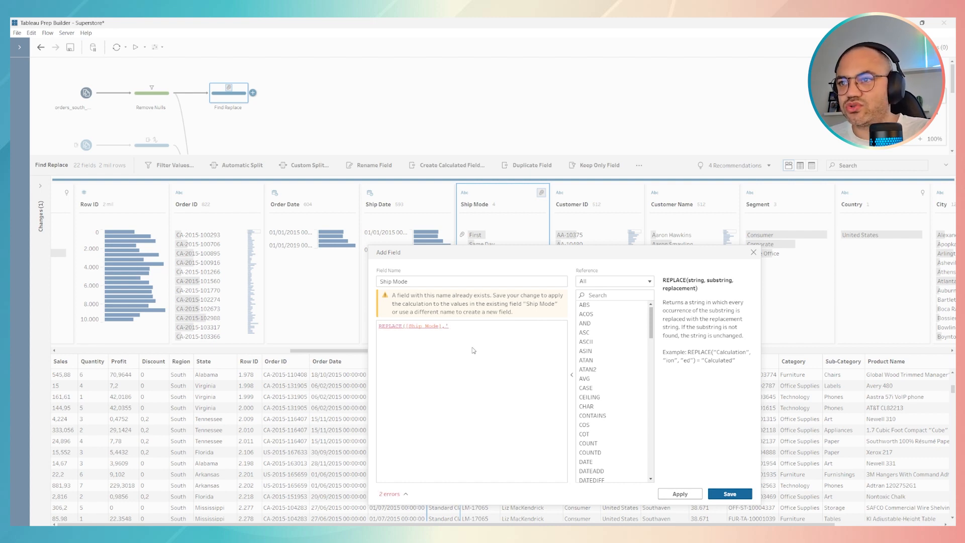
pyautogui.moveTo(666, 363)
pyautogui.write("'")
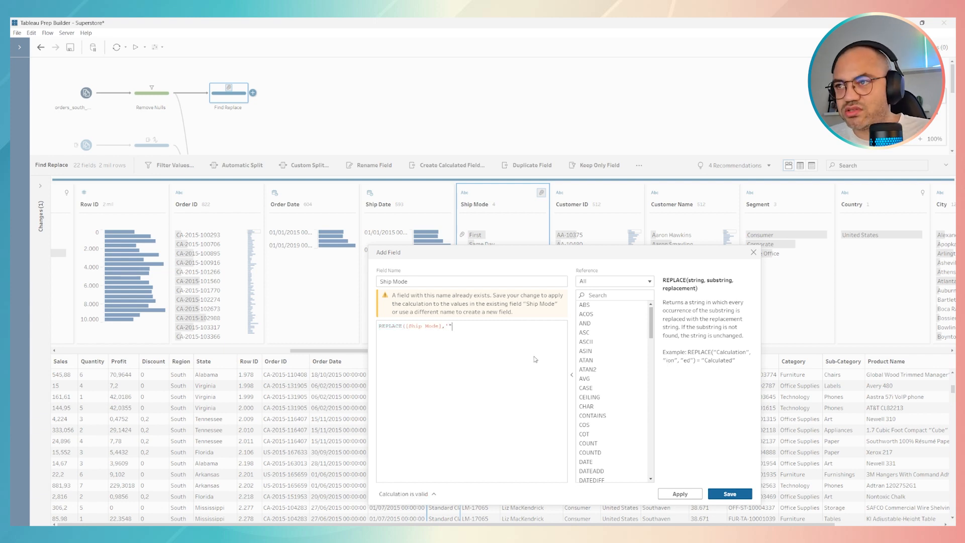
pyautogui.press('Backspace')
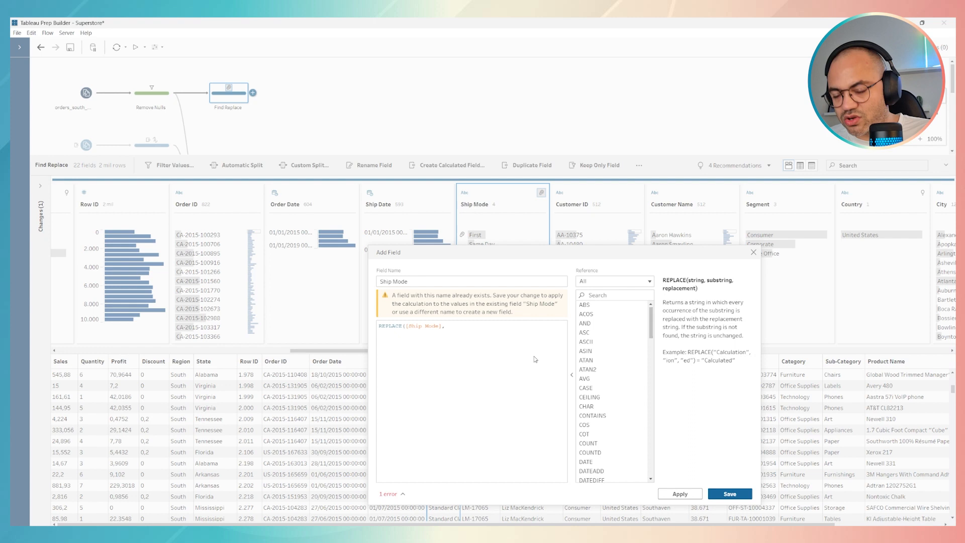
pyautogui.write(',""')
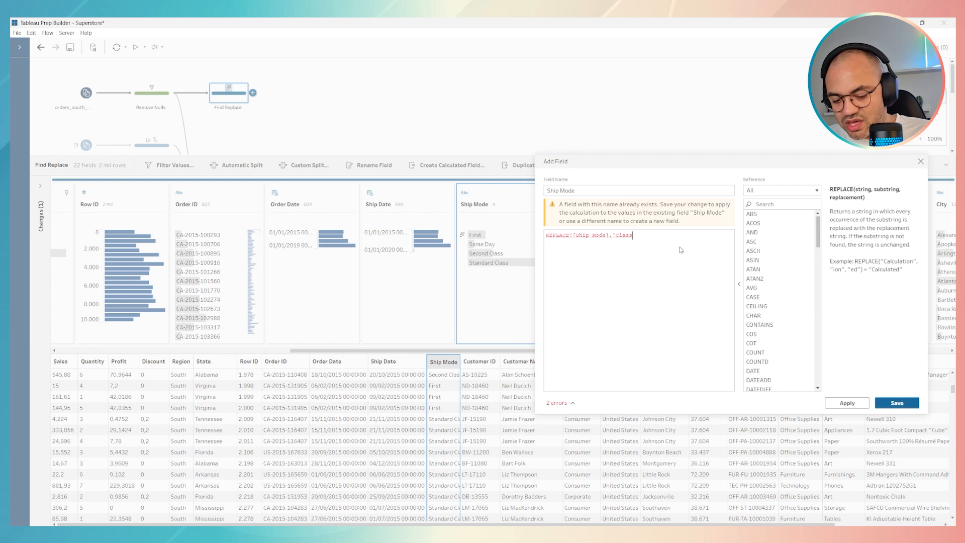
pyautogui.write("',")
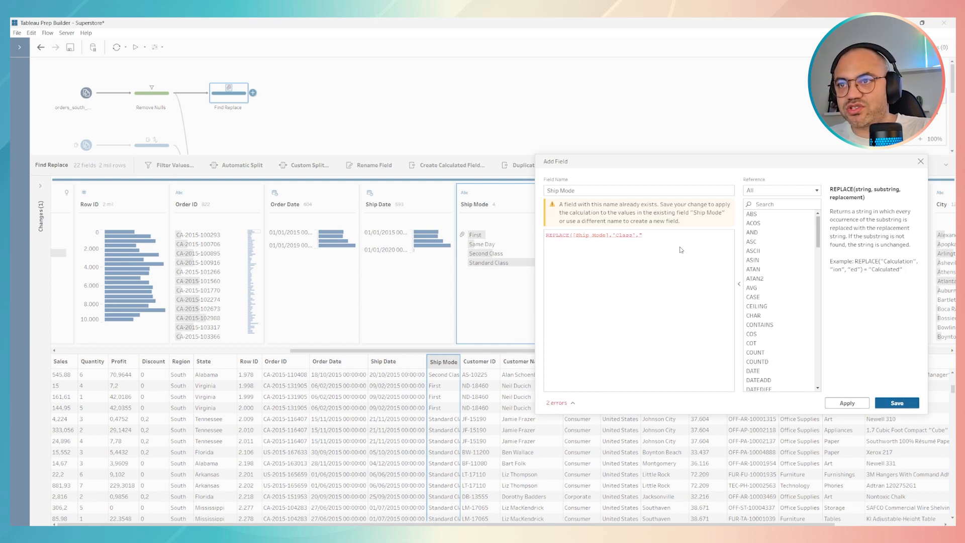
pyautogui.write("'")
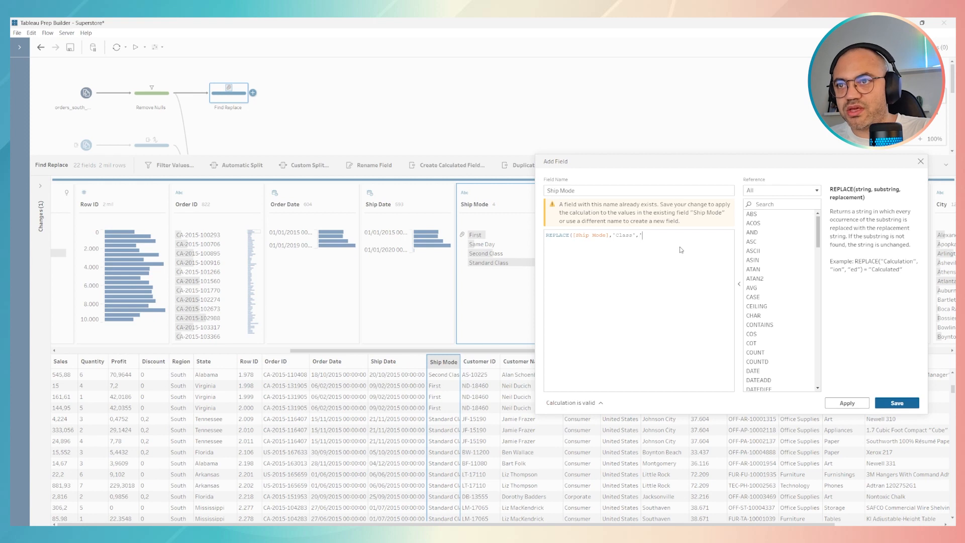
pyautogui.write("'")
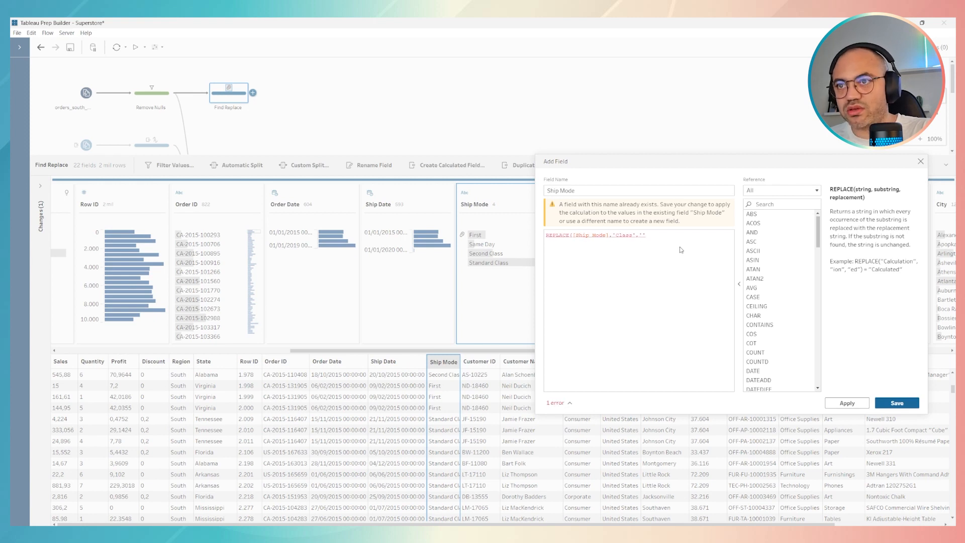
pyautogui.write(')')
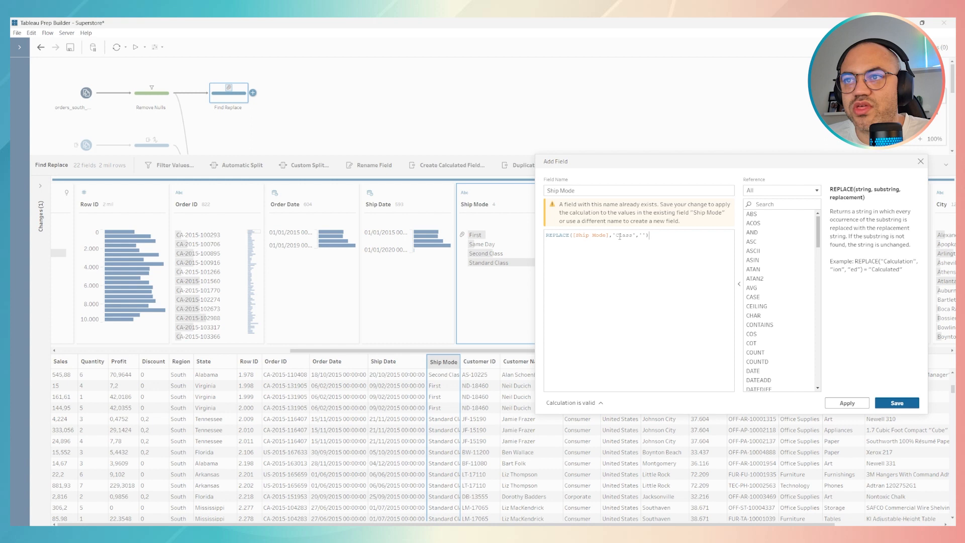
pyautogui.moveTo(494, 284)
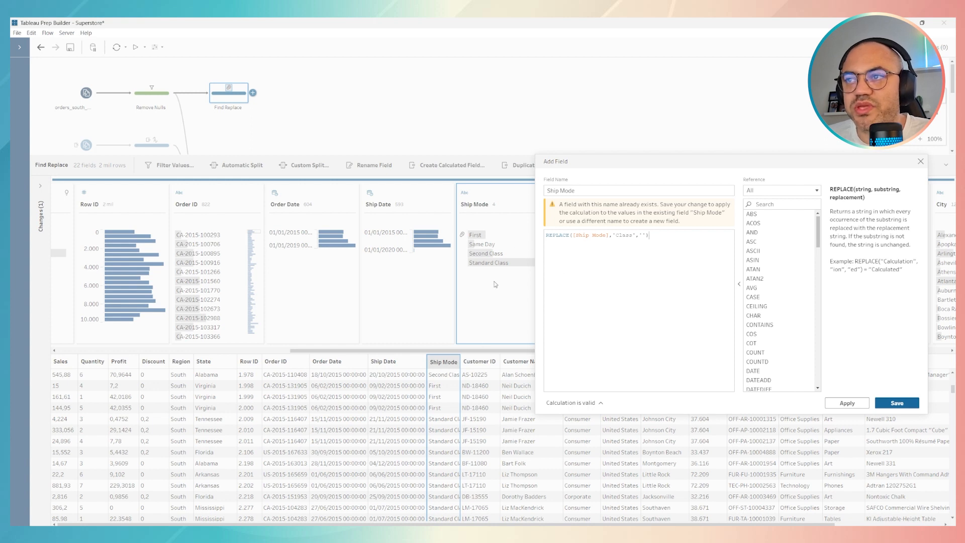
pyautogui.moveTo(579, 262)
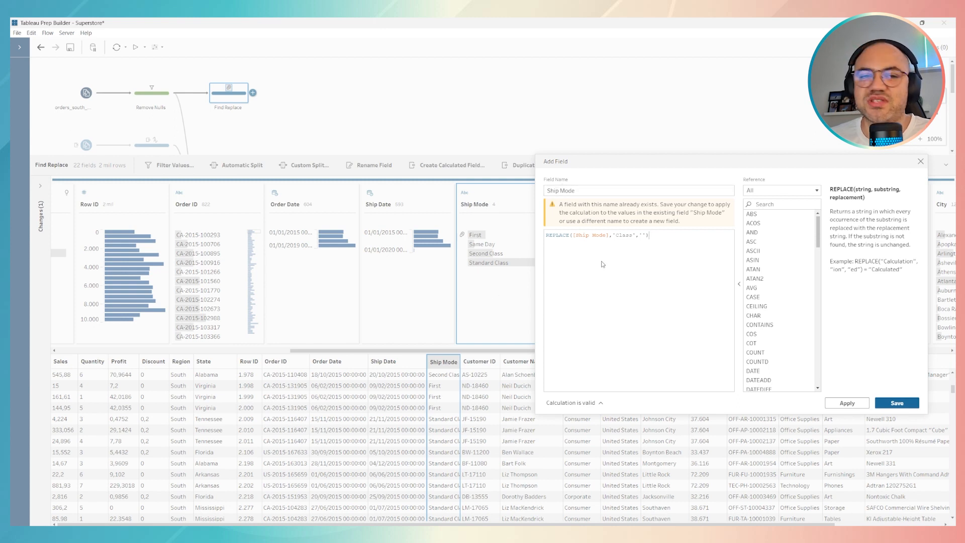
pyautogui.moveTo(595, 244)
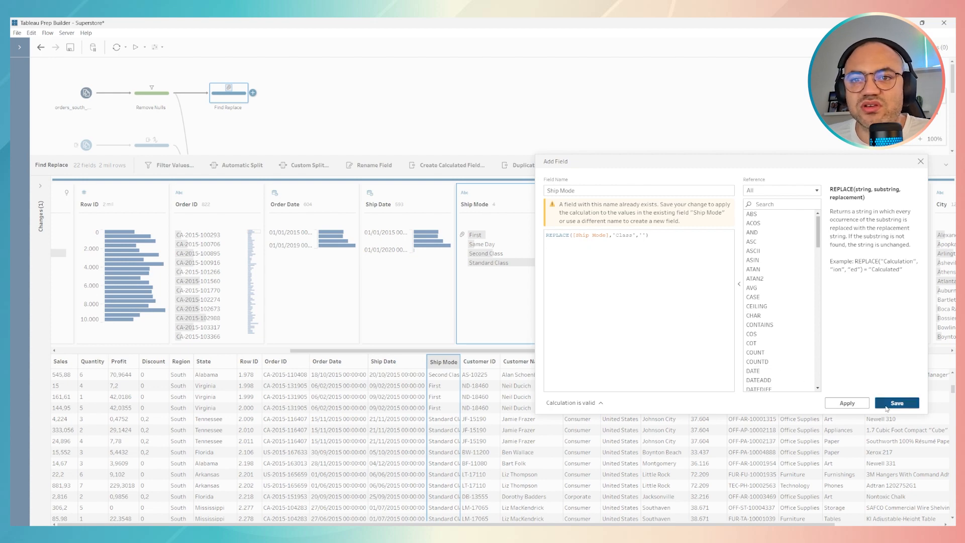
pyautogui.click(896, 403)
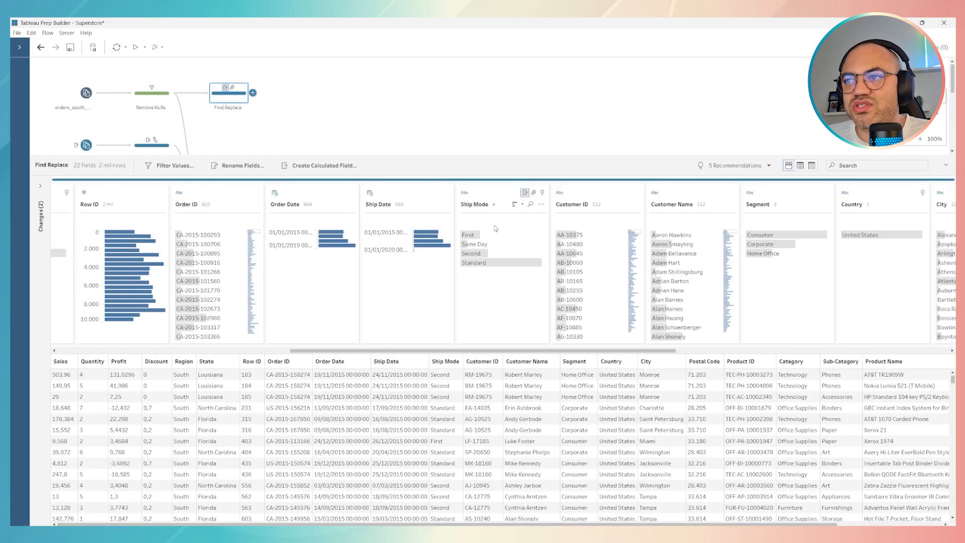
pyautogui.moveTo(471, 253)
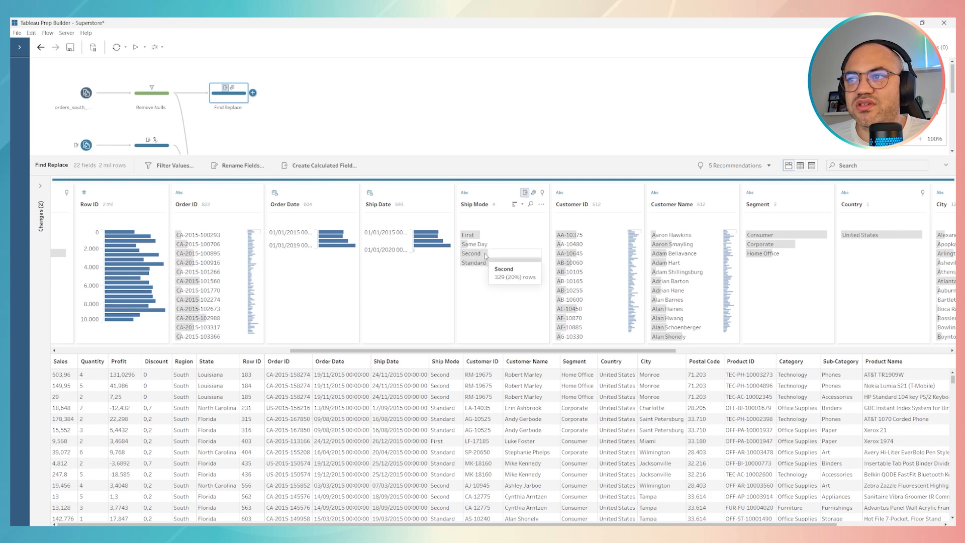
pyautogui.moveTo(511, 295)
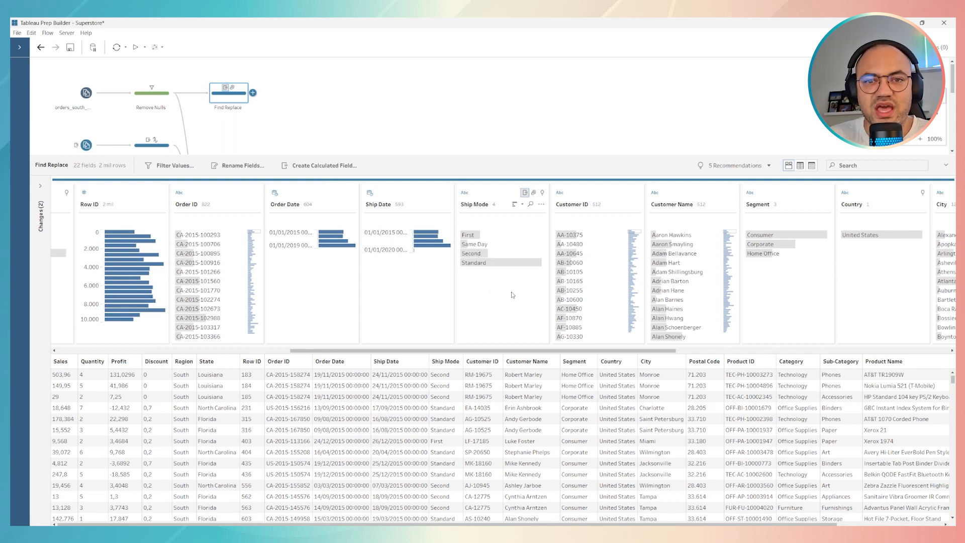
pyautogui.moveTo(502, 278)
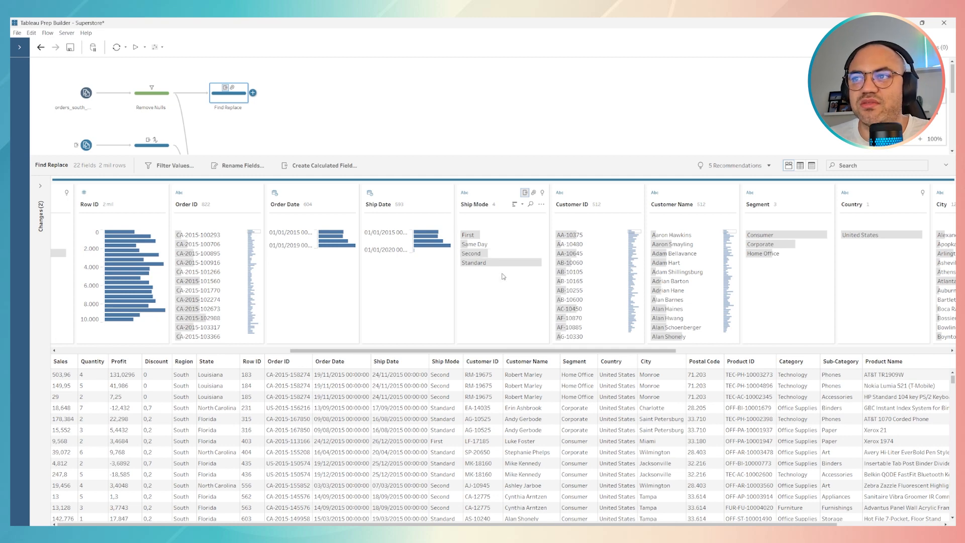
pyautogui.moveTo(496, 283)
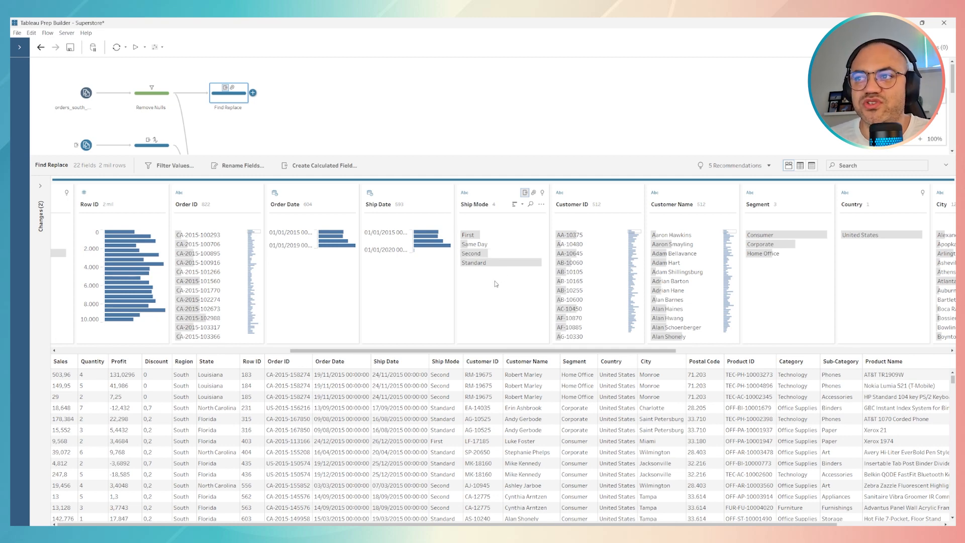
pyautogui.click(469, 235)
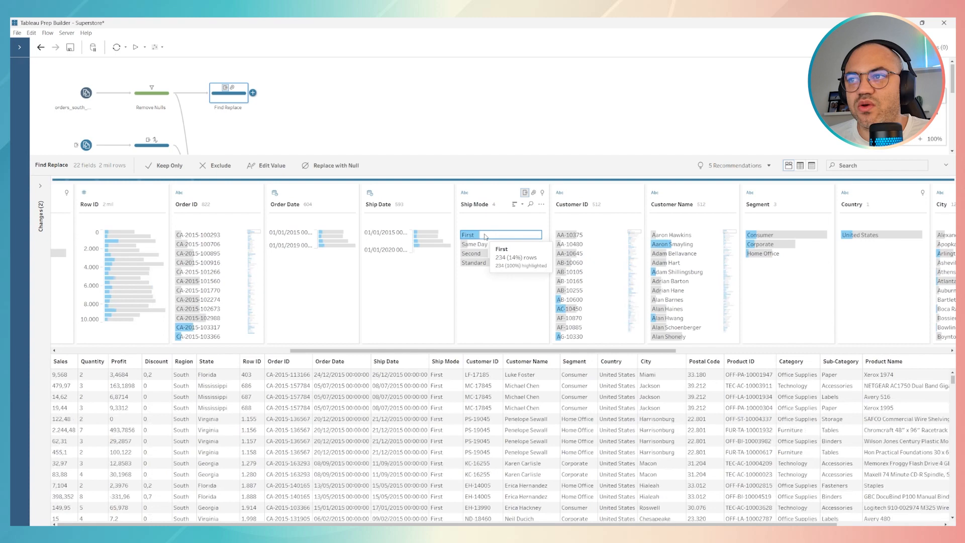
pyautogui.moveTo(465, 291)
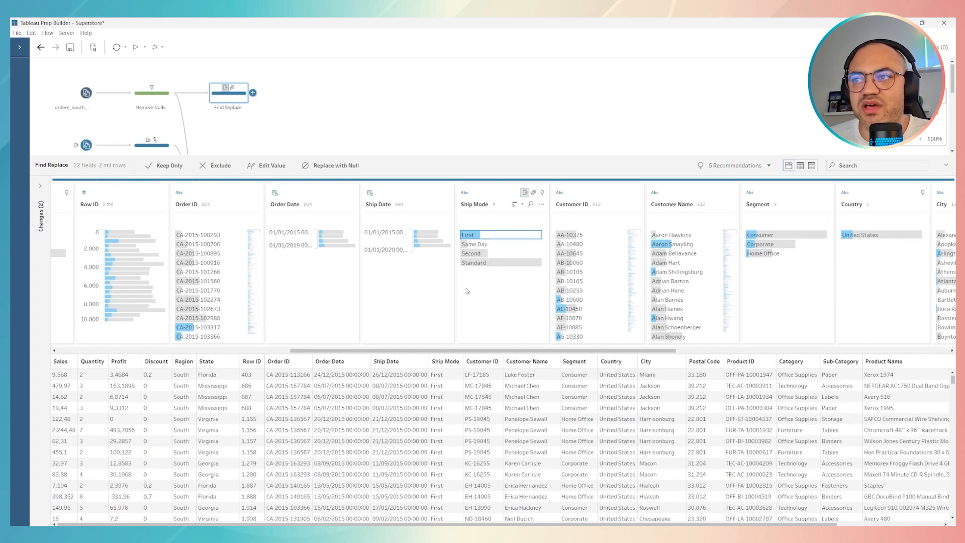
pyautogui.click(476, 245)
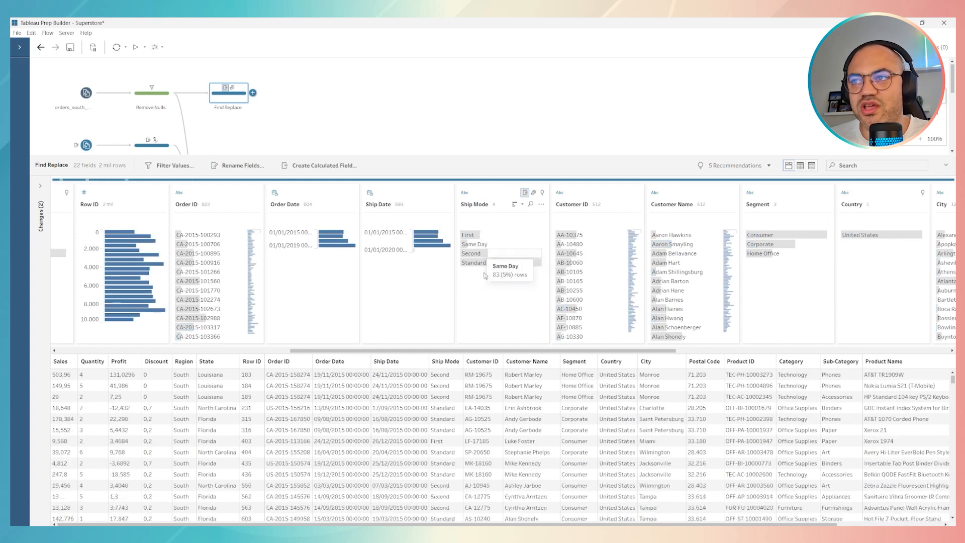
pyautogui.moveTo(541, 210)
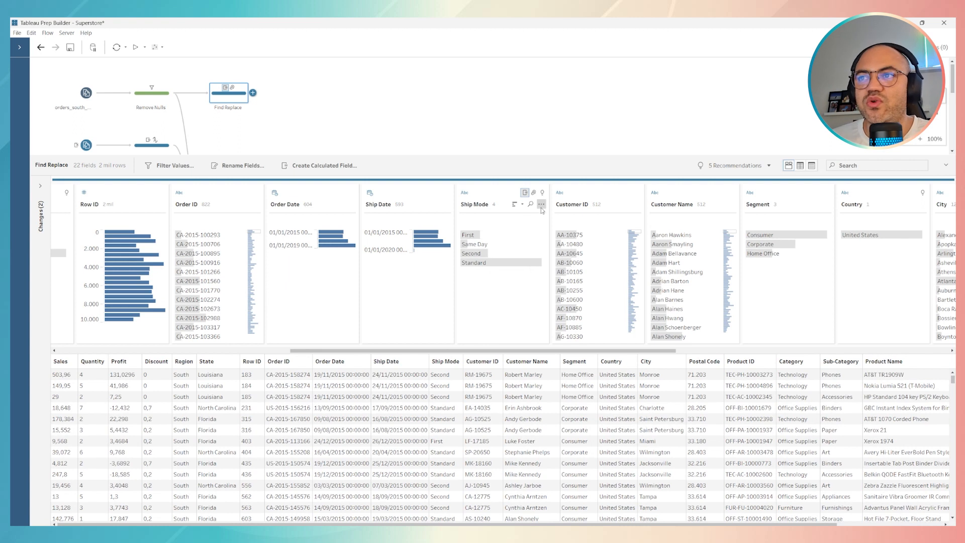
pyautogui.click(542, 204)
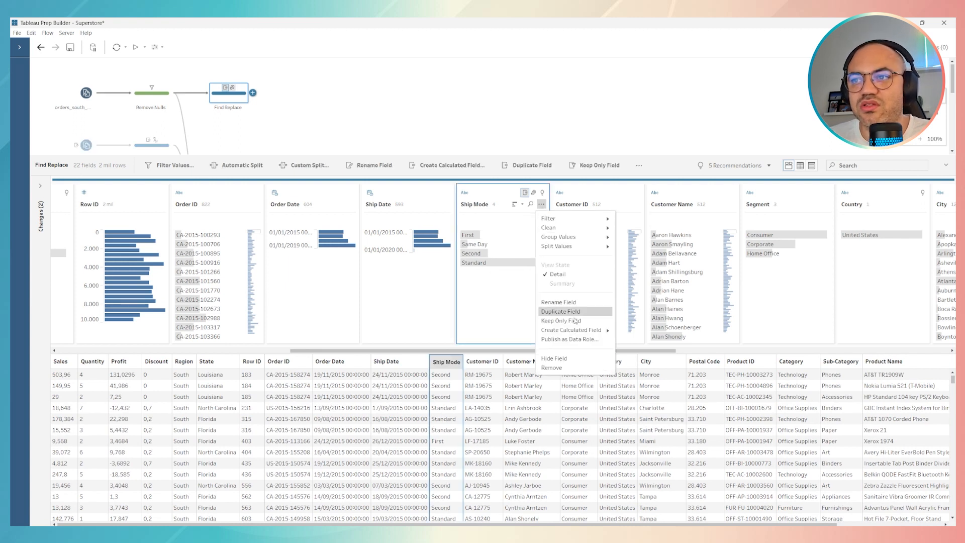
pyautogui.moveTo(570, 330)
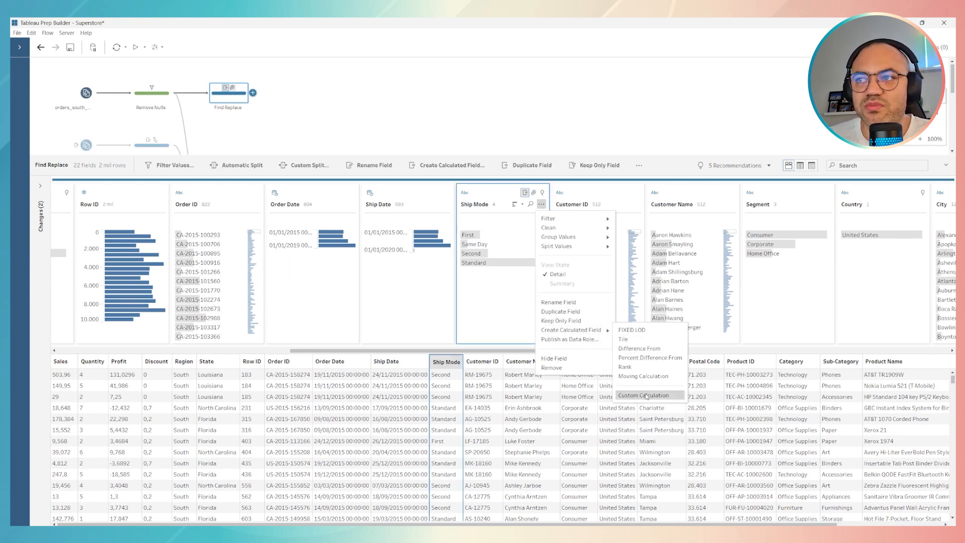
pyautogui.click(475, 281)
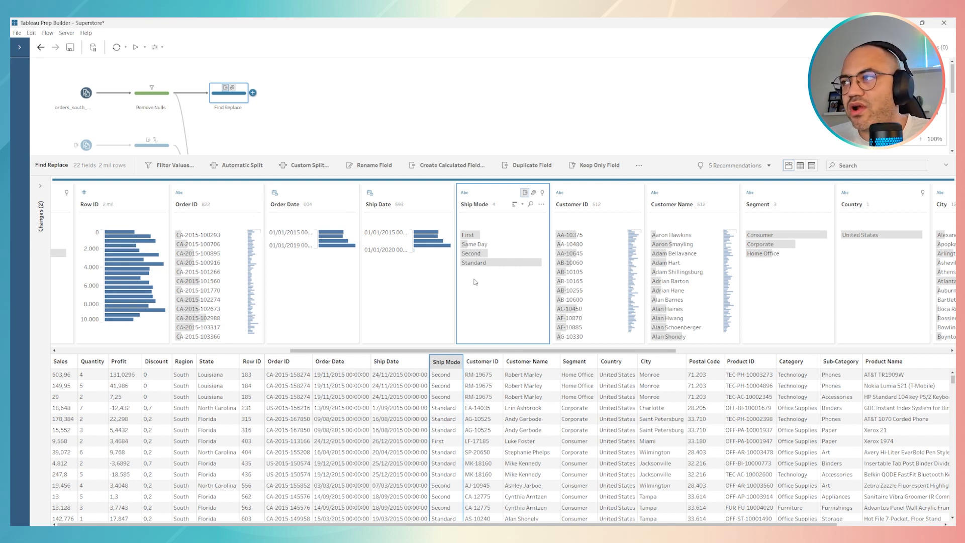
pyautogui.moveTo(351, 249)
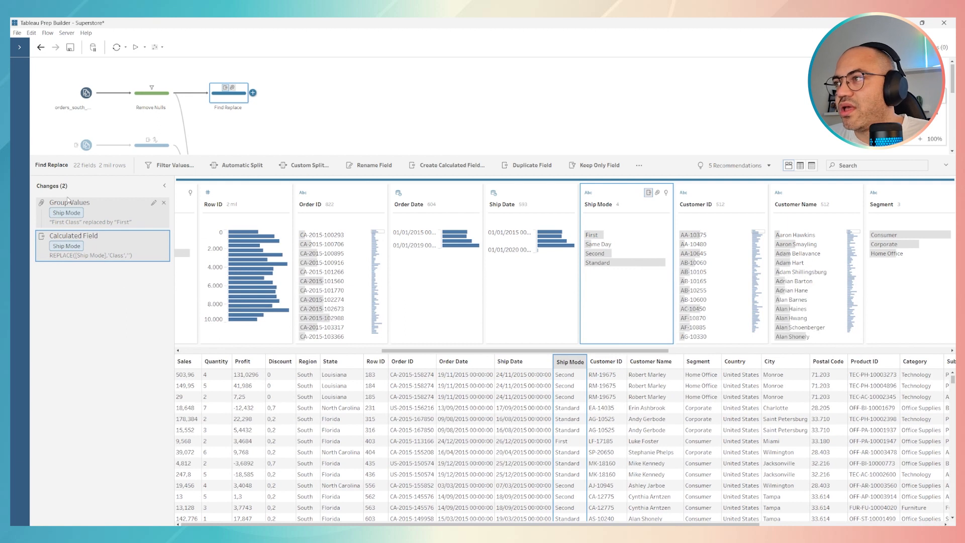
pyautogui.moveTo(593, 234)
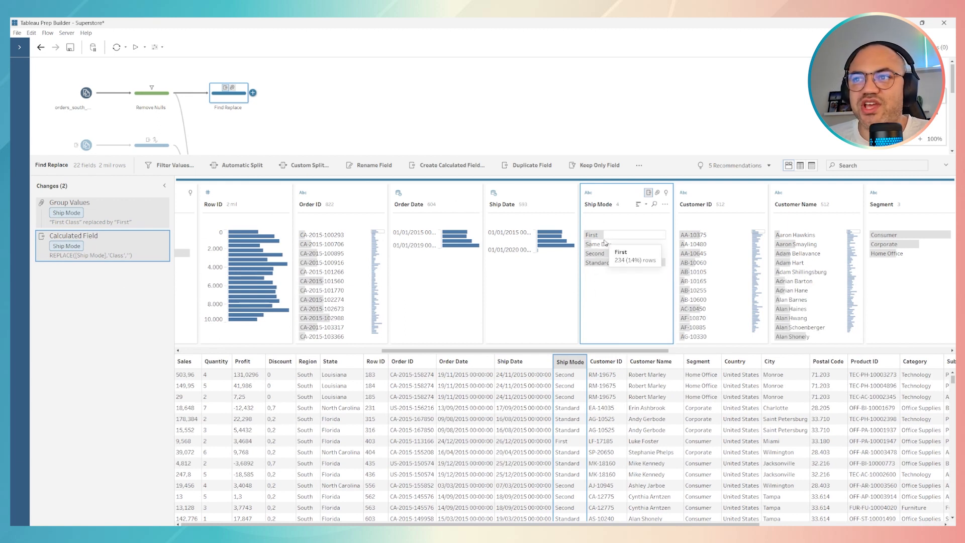
pyautogui.moveTo(597, 262)
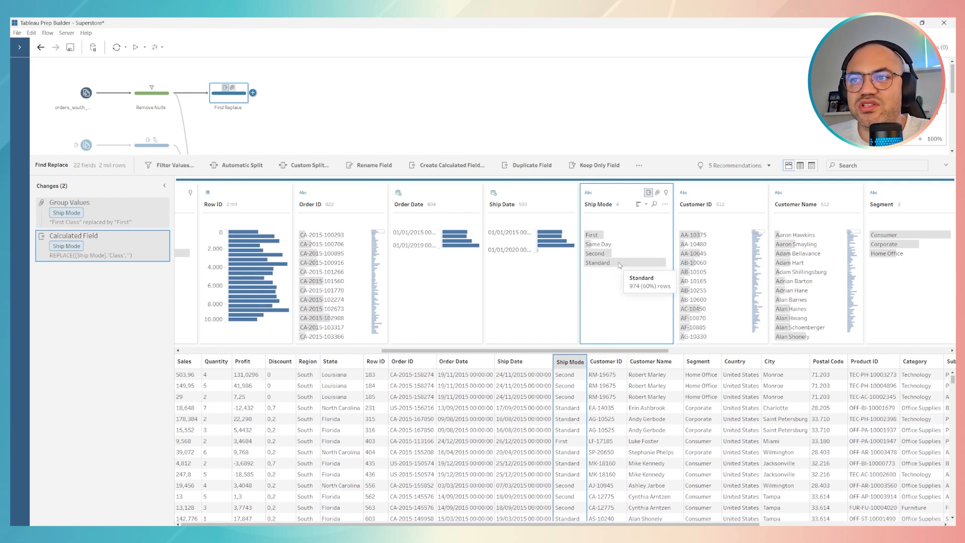
pyautogui.moveTo(544, 256)
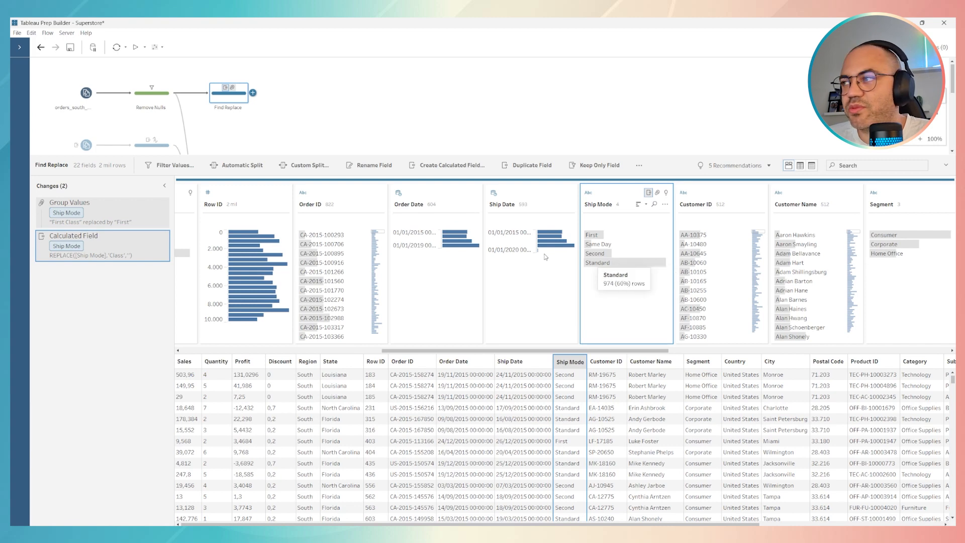
# - Review the Changes pane entries: the First Class Group Values and the REPLACE Calculated Field
pyautogui.click(164, 185)
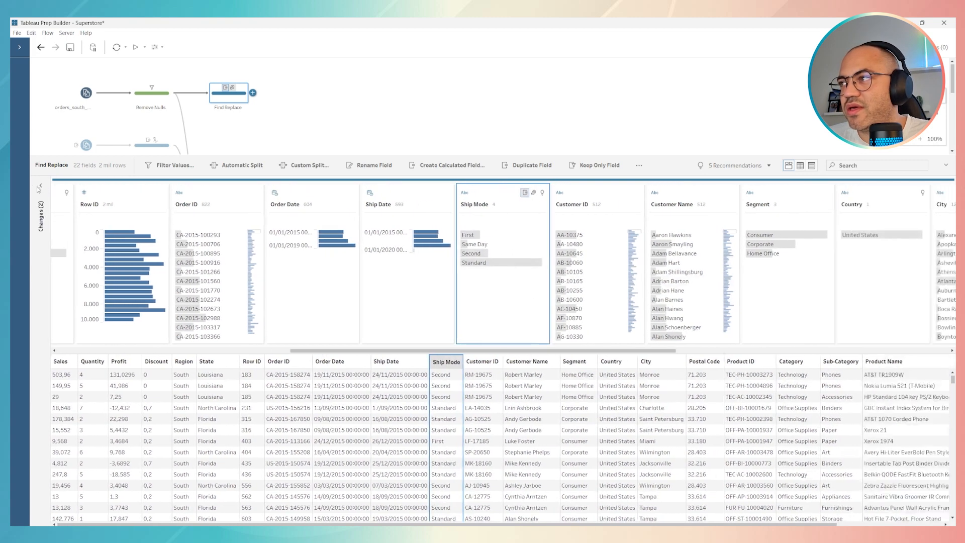
pyautogui.click(39, 207)
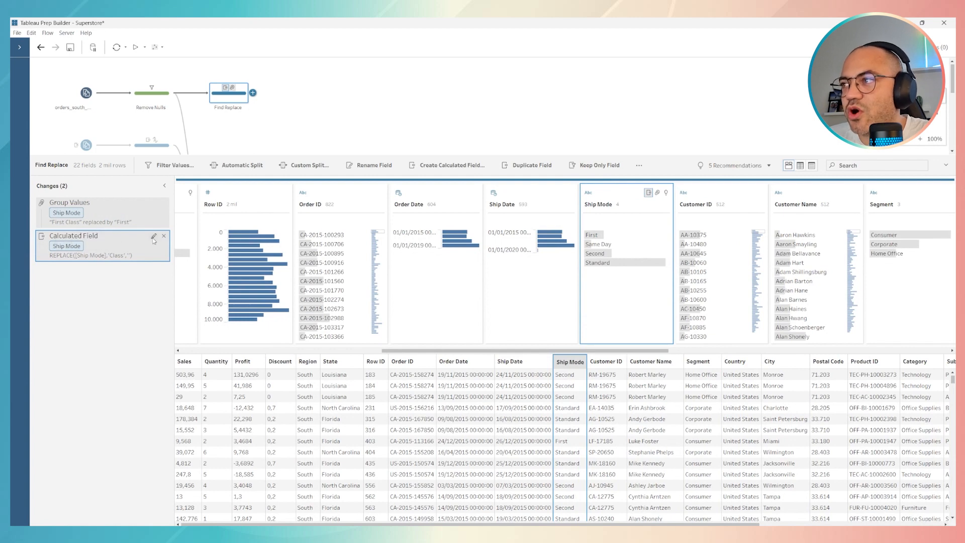
pyautogui.click(155, 237)
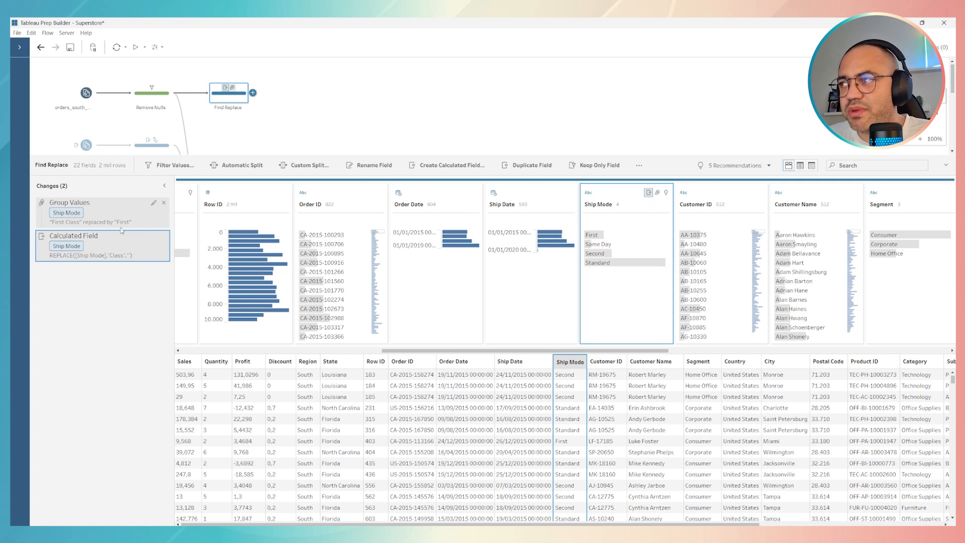
pyautogui.moveTo(117, 275)
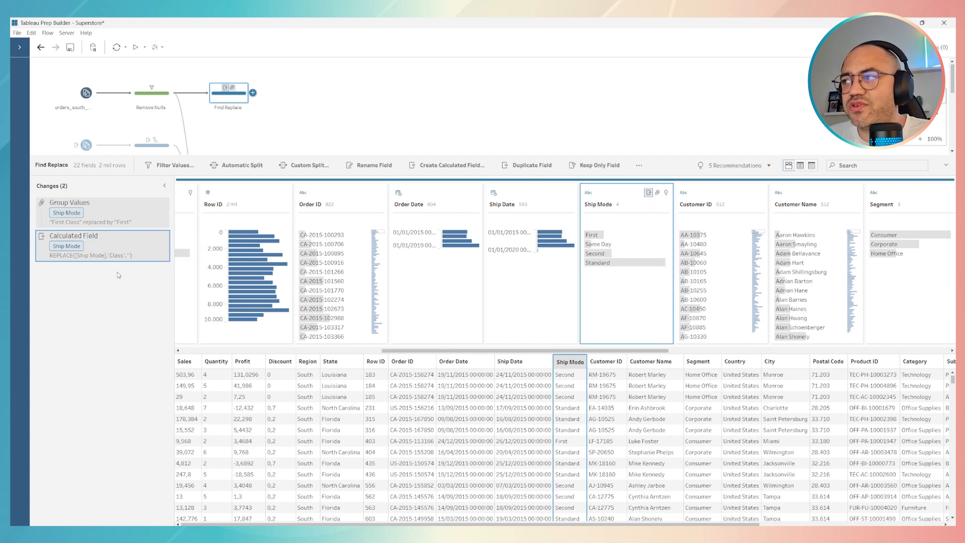
pyautogui.moveTo(615, 299)
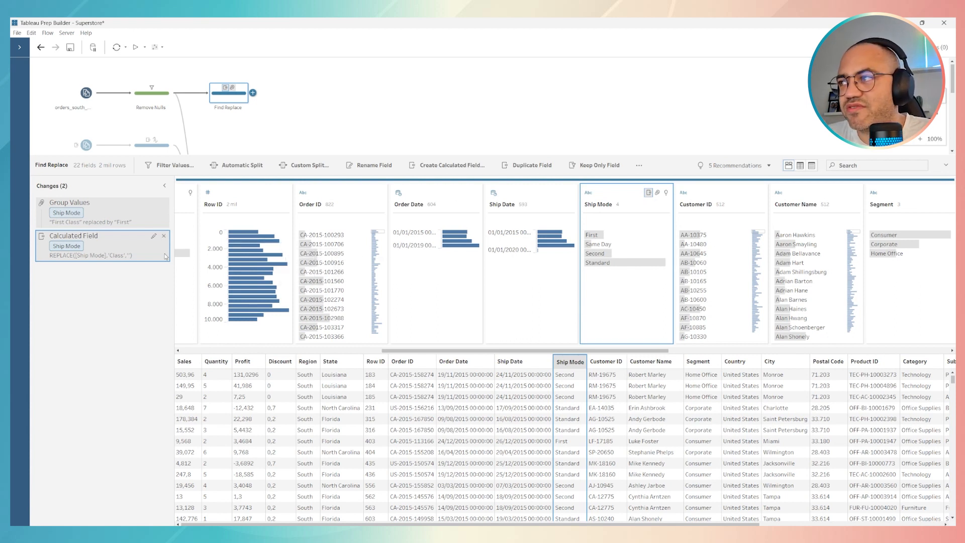
pyautogui.moveTo(98, 254)
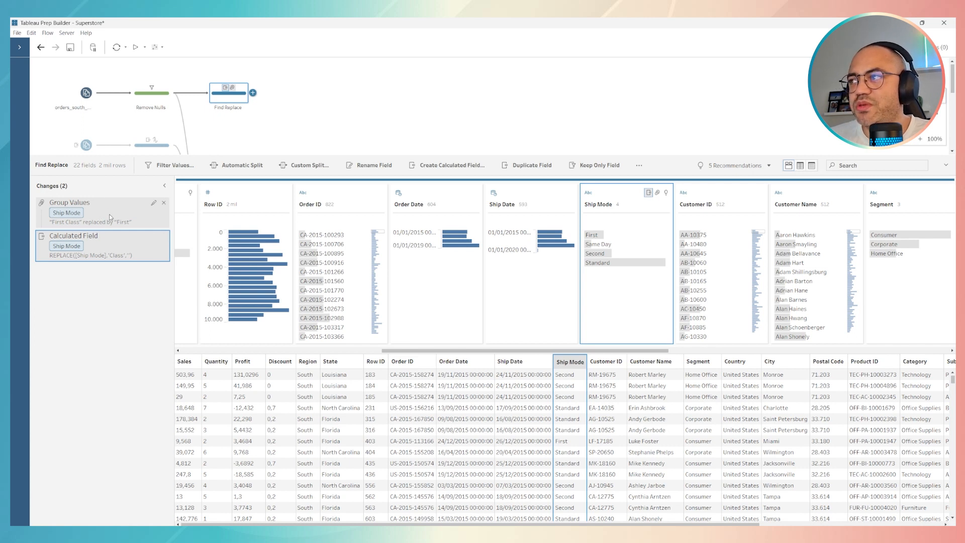
pyautogui.moveTo(168, 209)
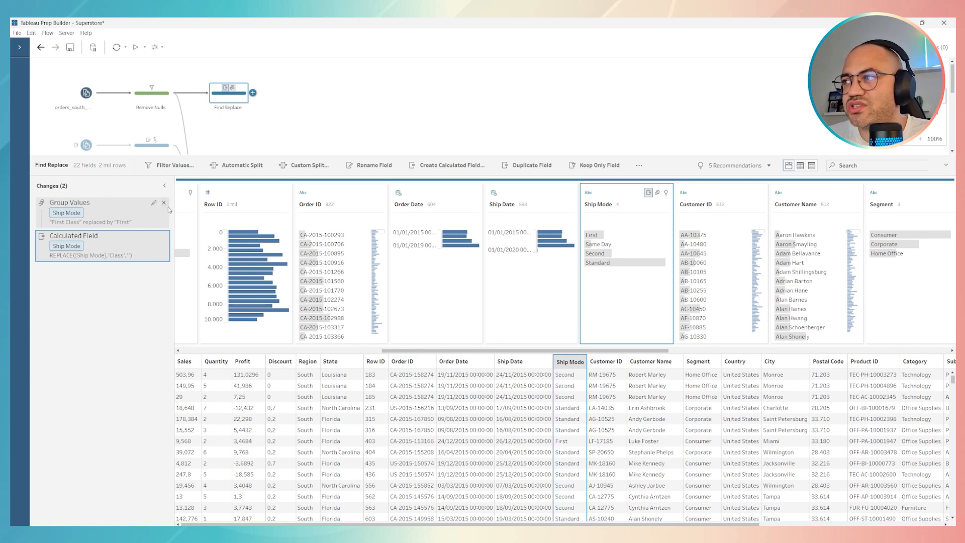
# - Delete the Group Values change and read the resulting critical flow error in Alerts
pyautogui.click(163, 202)
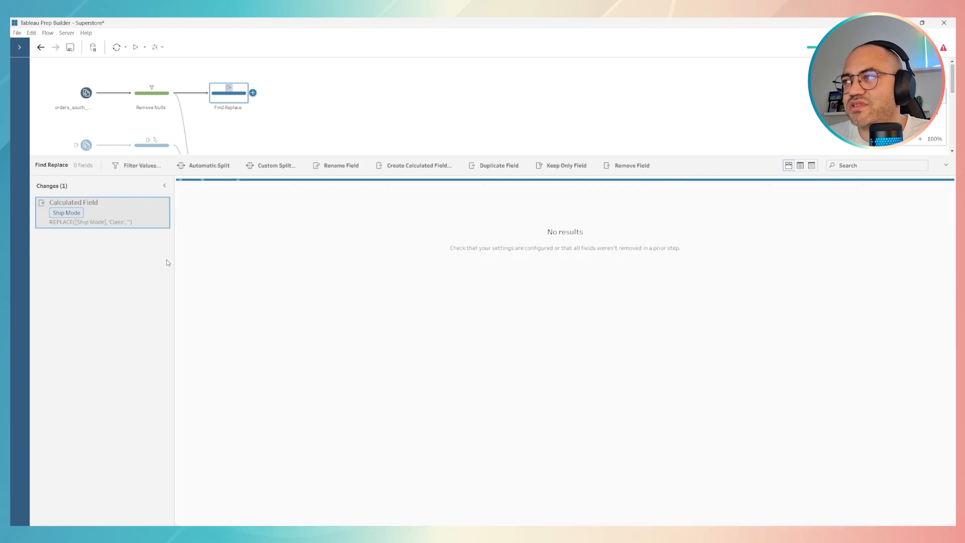
pyautogui.moveTo(90, 218)
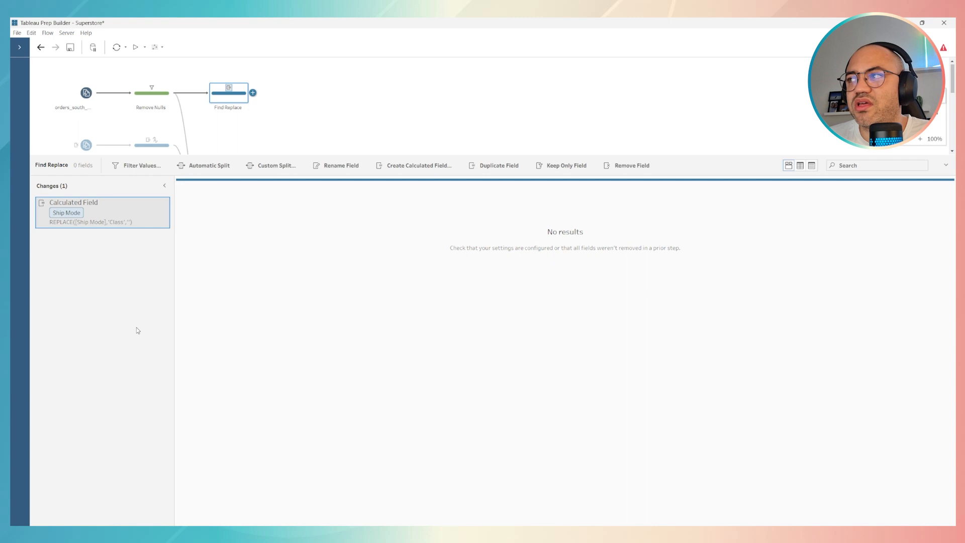
pyautogui.moveTo(417, 211)
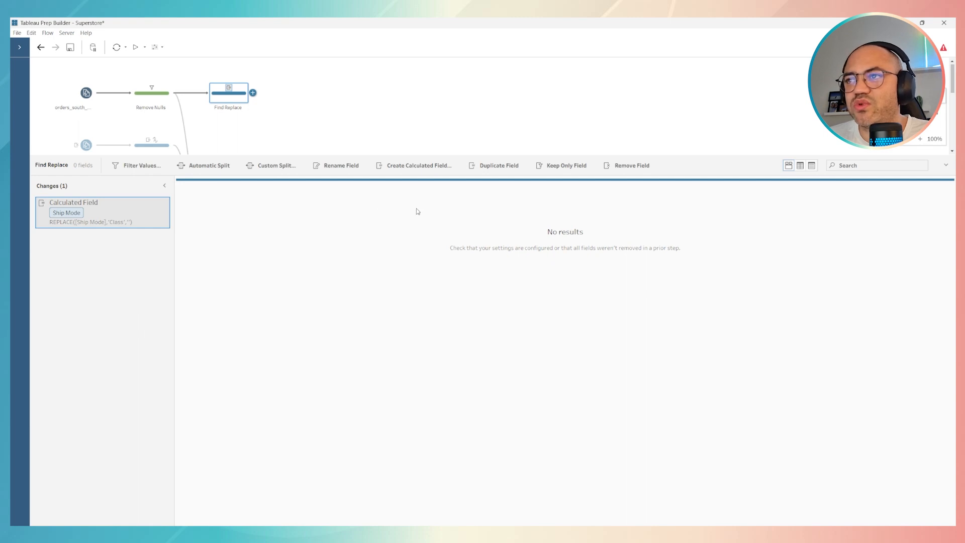
pyautogui.moveTo(757, 97)
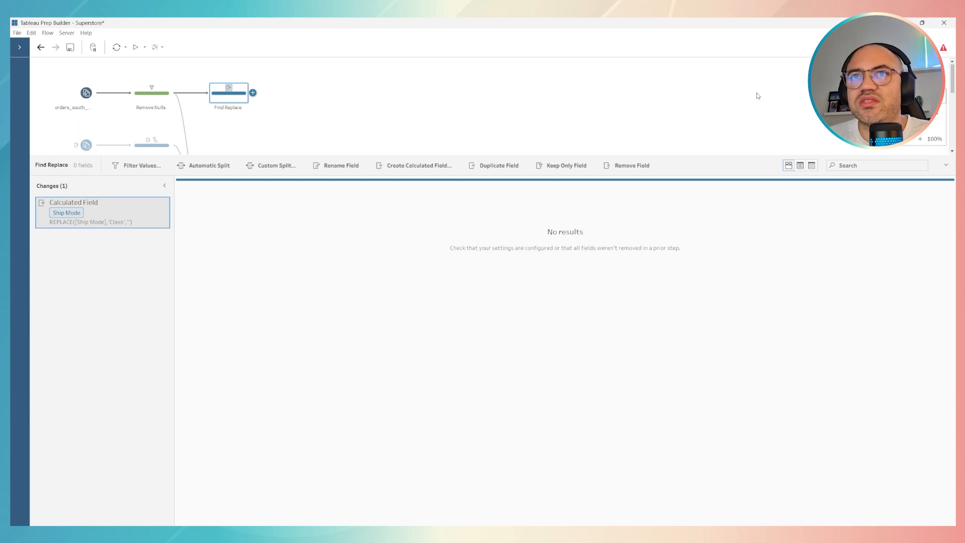
pyautogui.click(943, 47)
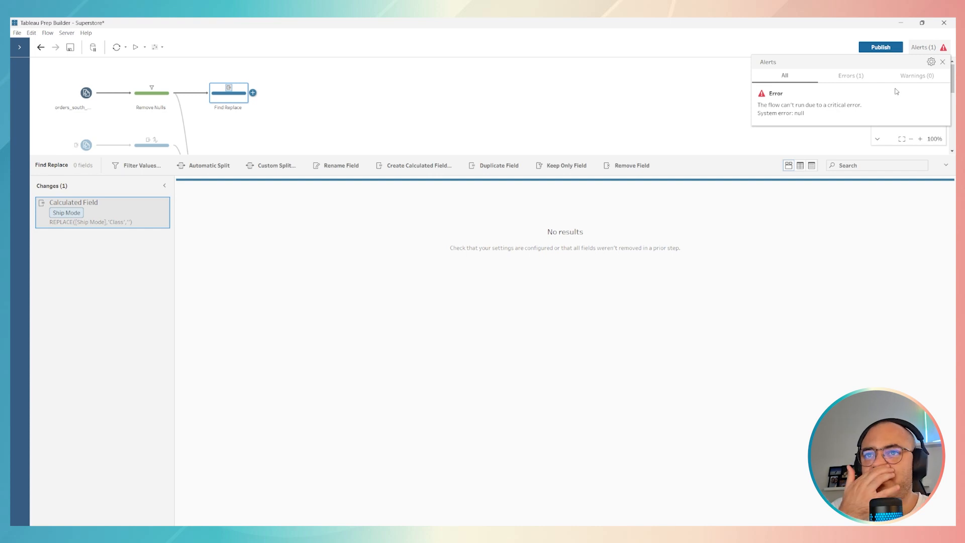
pyautogui.moveTo(773, 124)
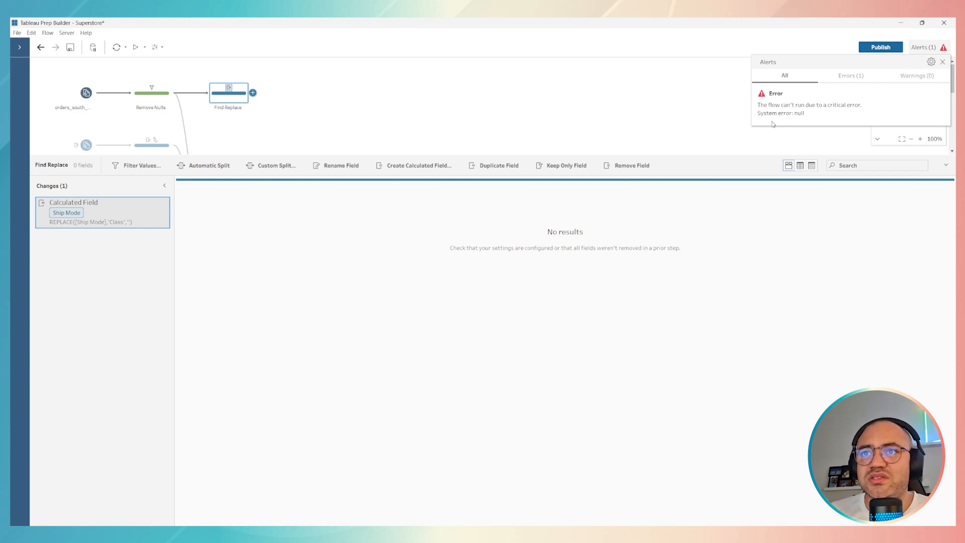
pyautogui.moveTo(117, 53)
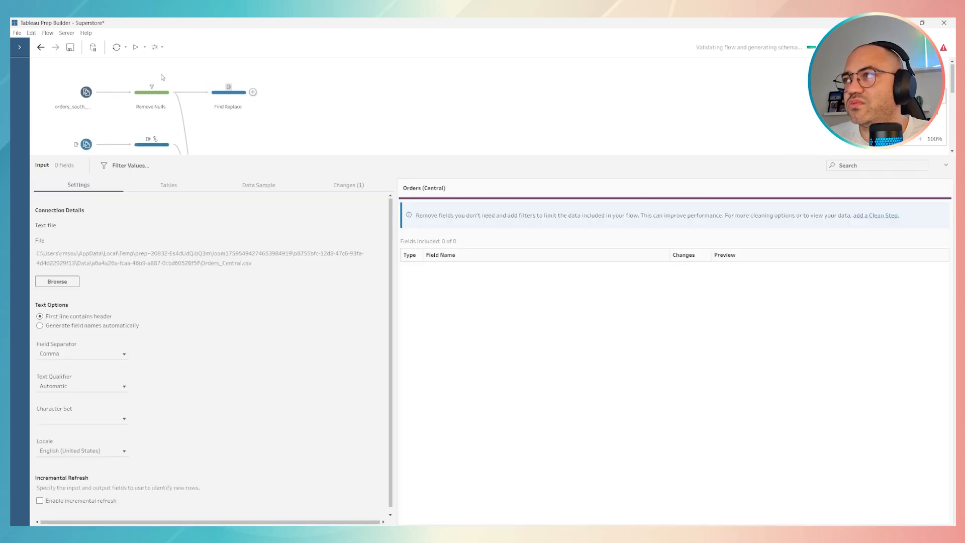
# - Reload the Find Replace profile via Orders_East, showing Ship Mode as First, Same Day, Second, Standard
pyautogui.click(163, 133)
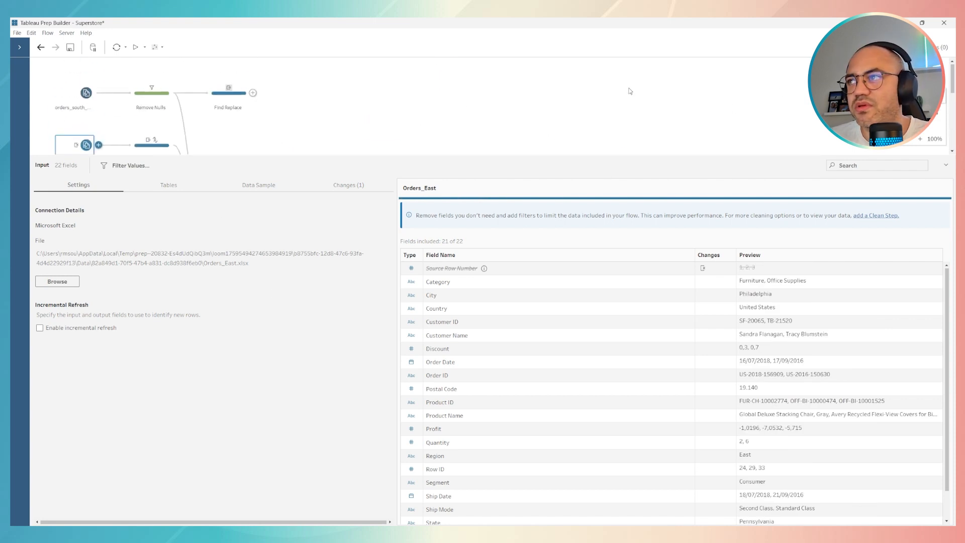
pyautogui.click(228, 93)
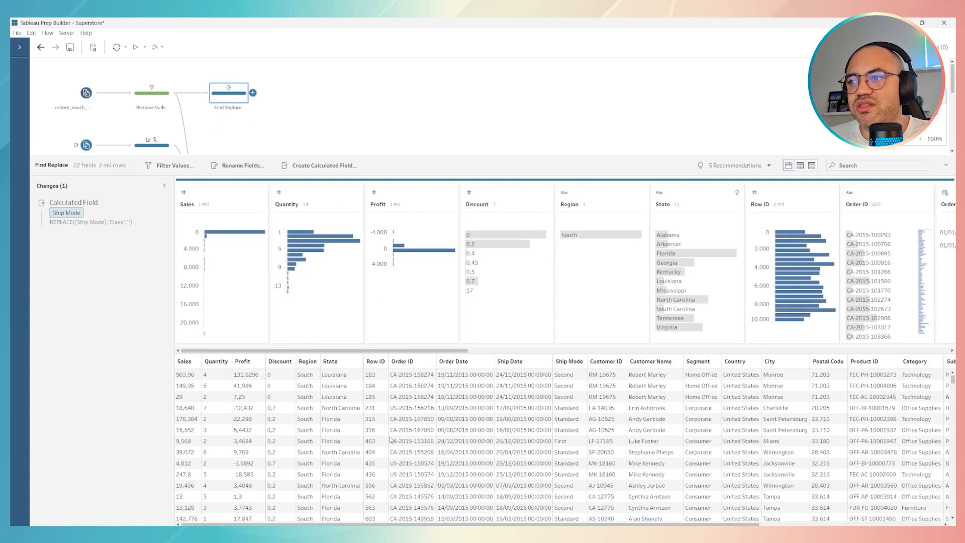
pyautogui.hscroll(3)
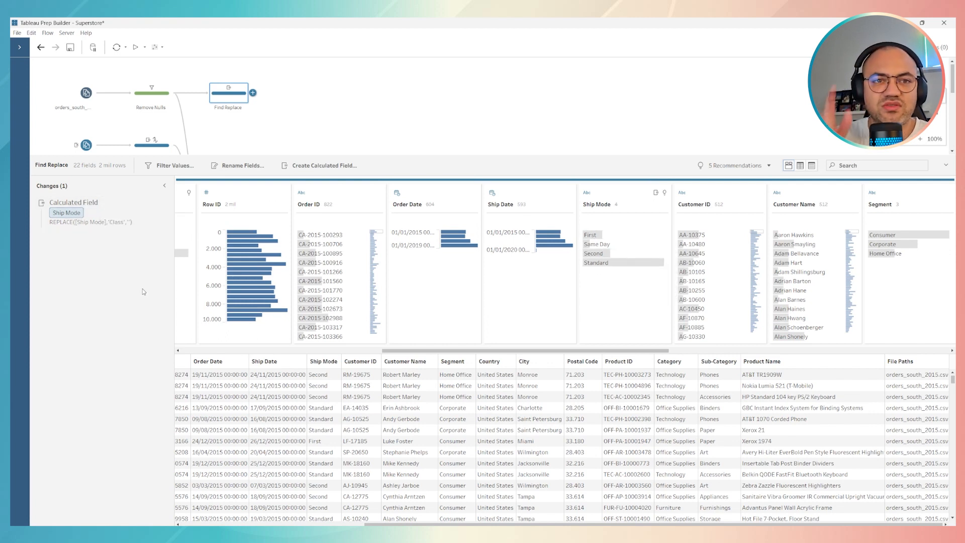
pyautogui.moveTo(618, 278)
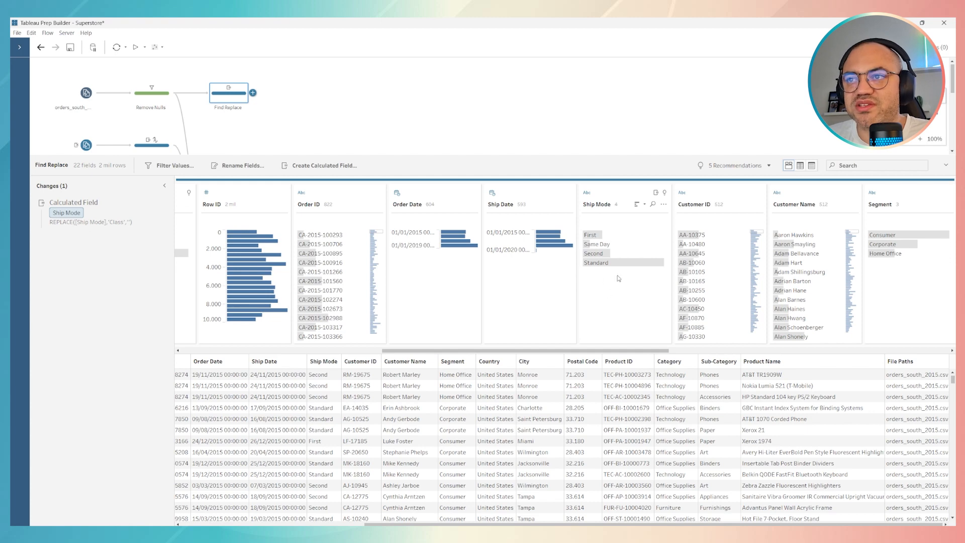
pyautogui.moveTo(472, 391)
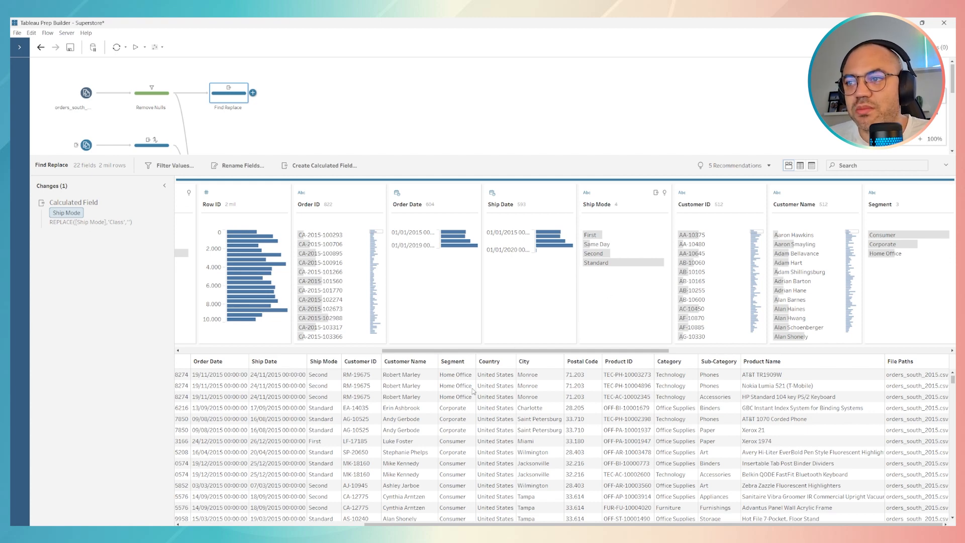